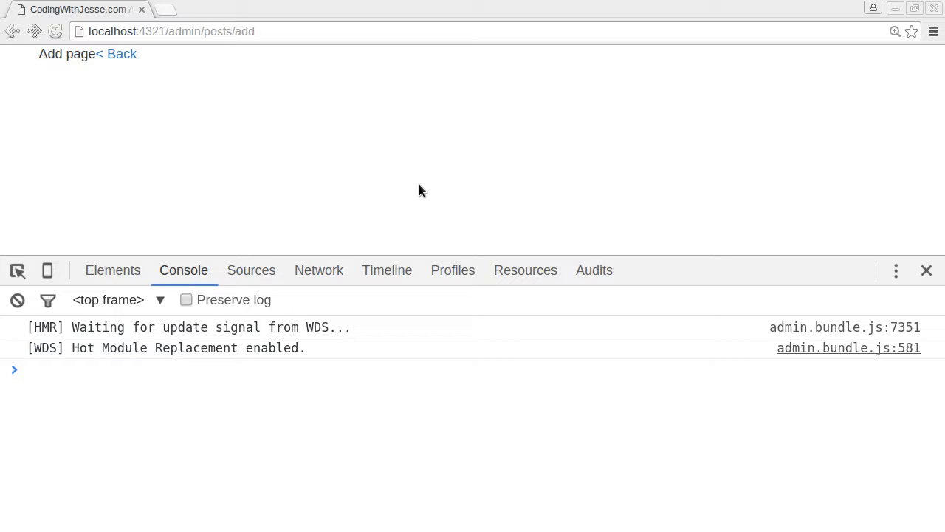
# Step: Reload the admin add-post page to show 'Cannot GET /admin/posts/add'
pyautogui.click(116, 53)
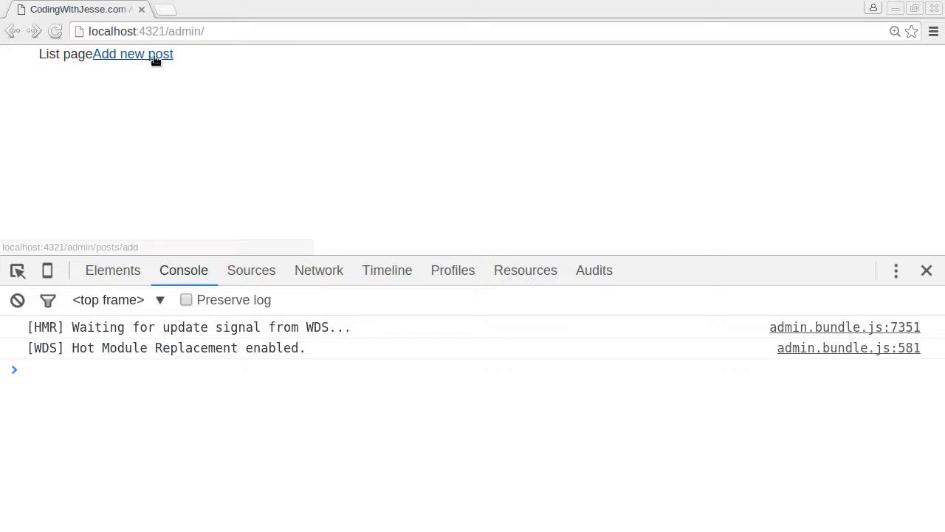
pyautogui.click(132, 54)
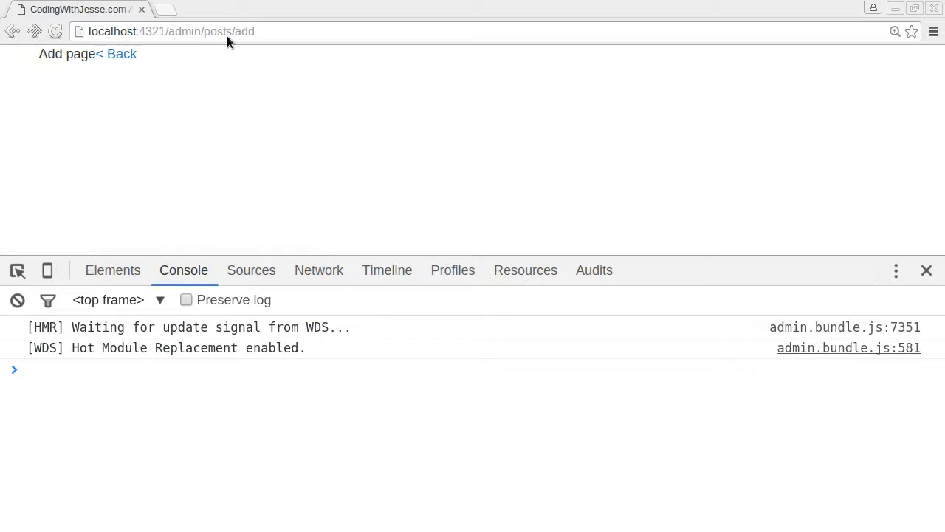
pyautogui.moveTo(251, 49)
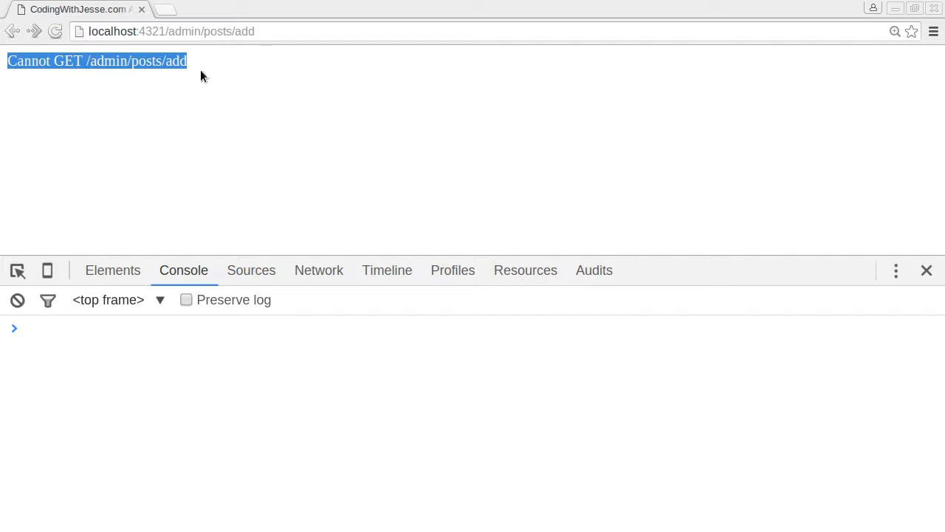
pyautogui.click(255, 90)
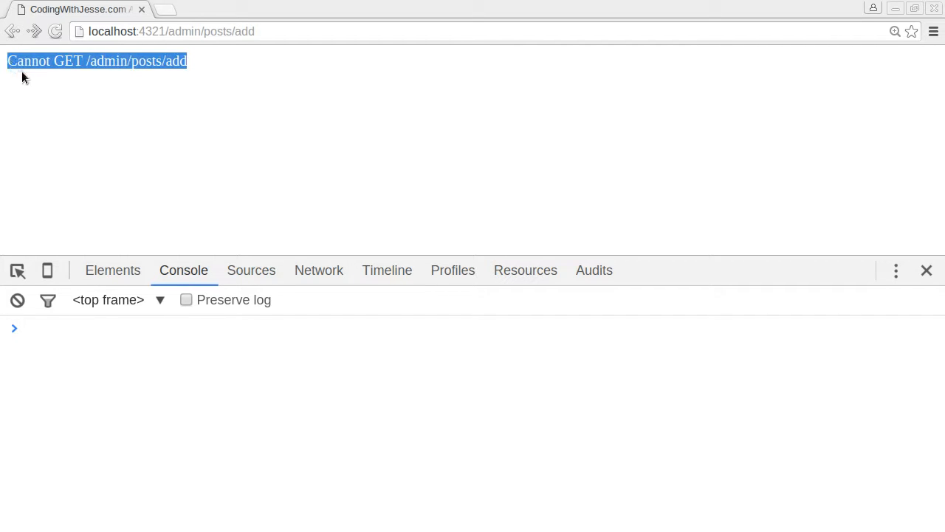
pyautogui.click(209, 31)
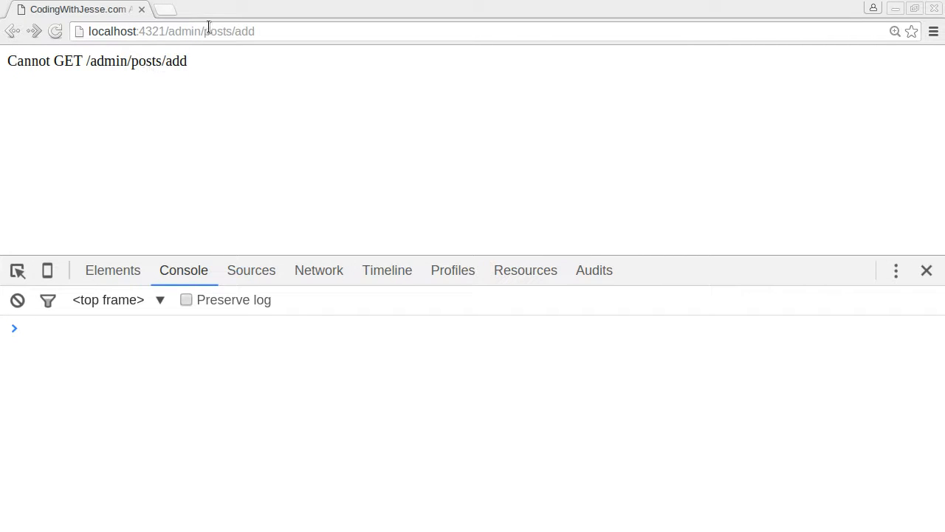
pyautogui.moveTo(169, 80)
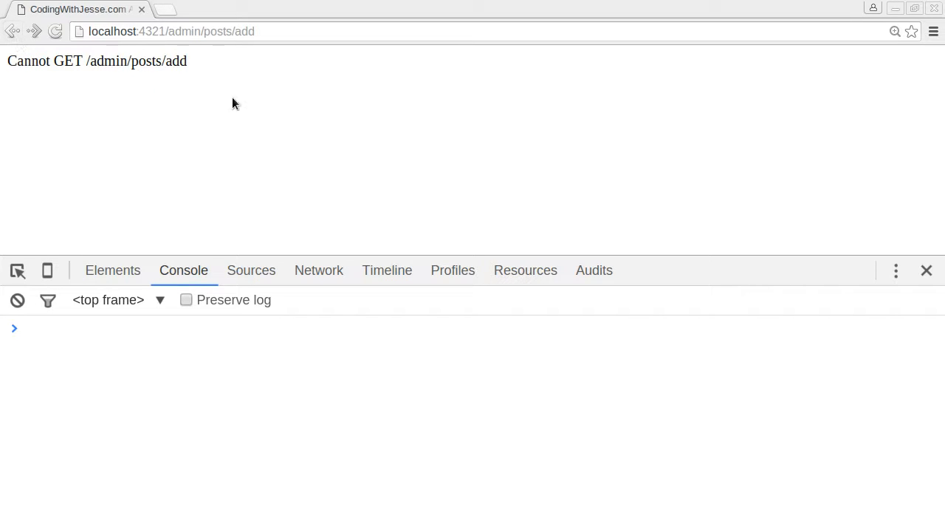
pyautogui.press('alt+tab')
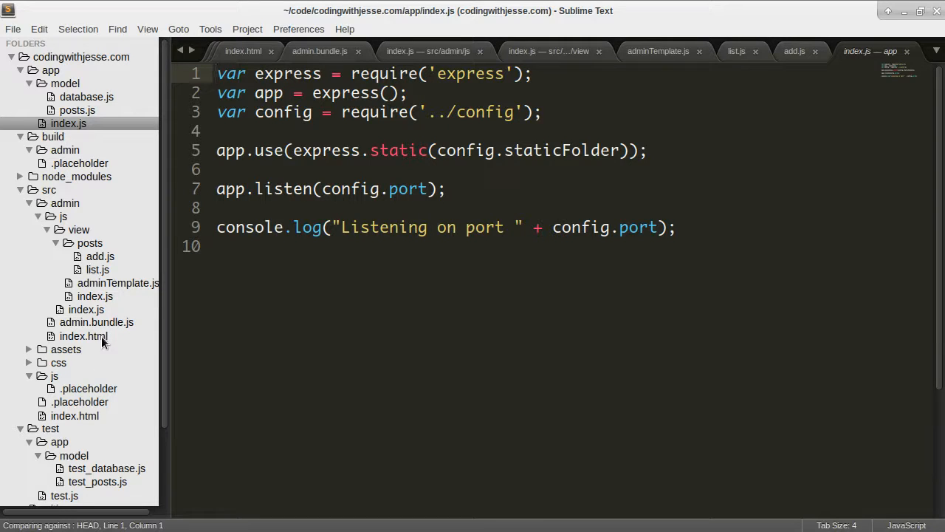
# Step: Collapse src/admin/js and insert blank lines after line 5 of app/index.js
pyautogui.click(47, 243)
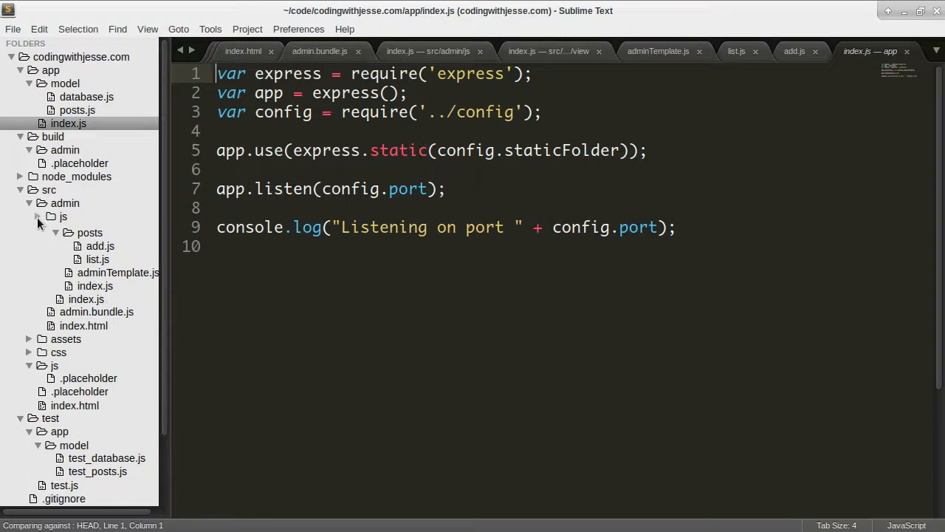
pyautogui.click(83, 242)
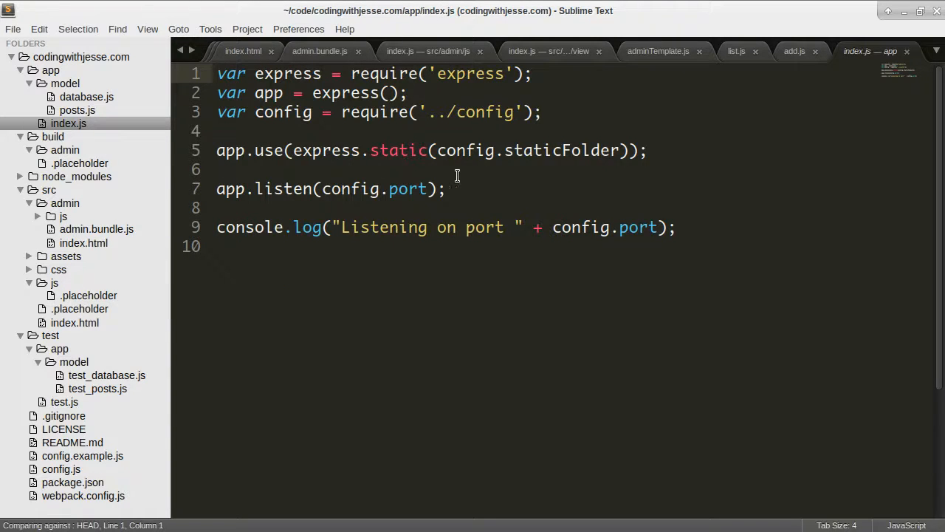
pyautogui.press('enter')
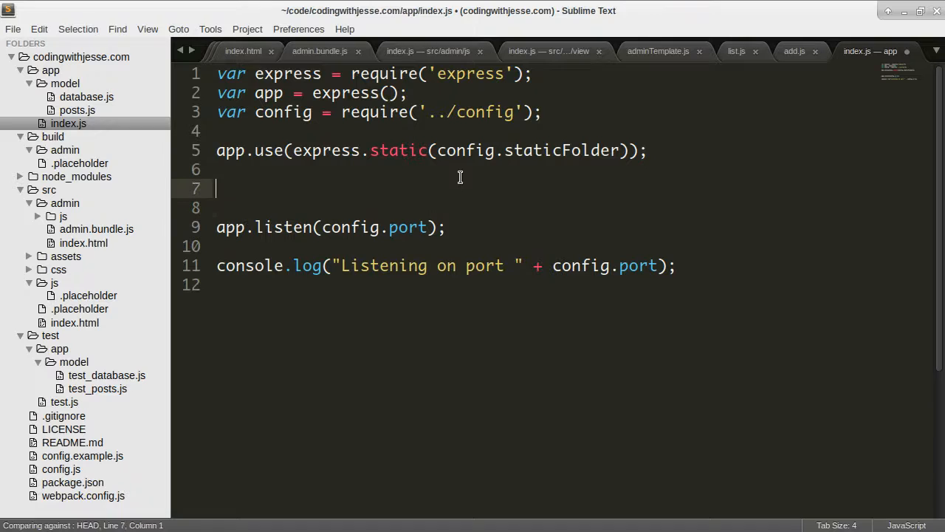
pyautogui.write('are')
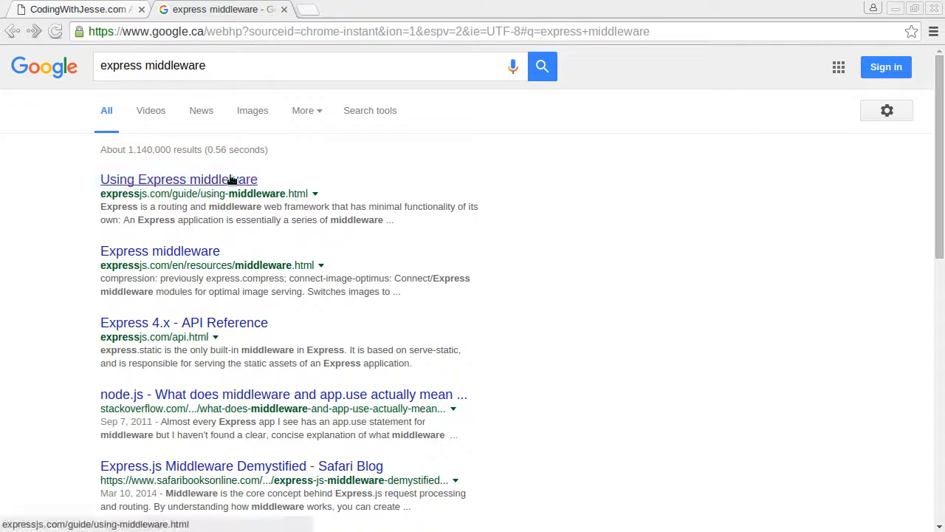
# Step: Browse the Express 'Using middleware' guide's app.use examples on the /user/:id path
pyautogui.click(178, 180)
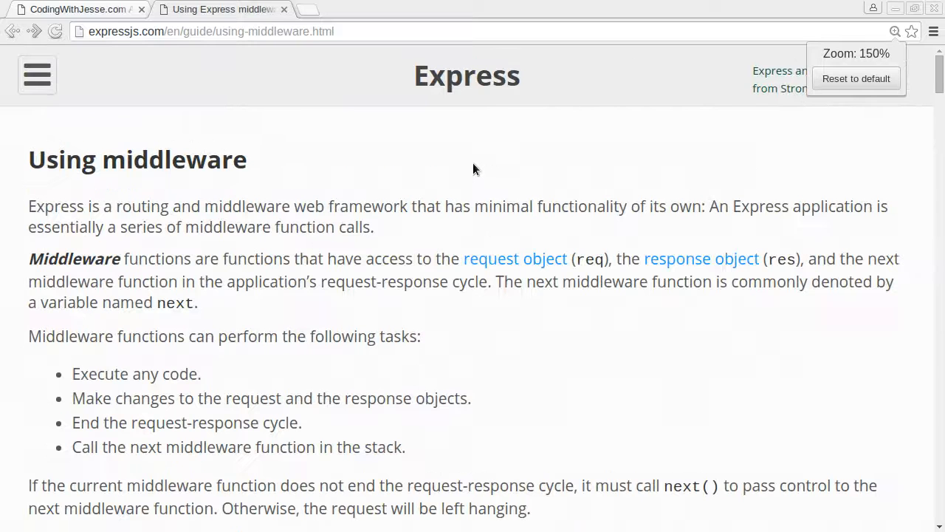
pyautogui.scroll(-3)
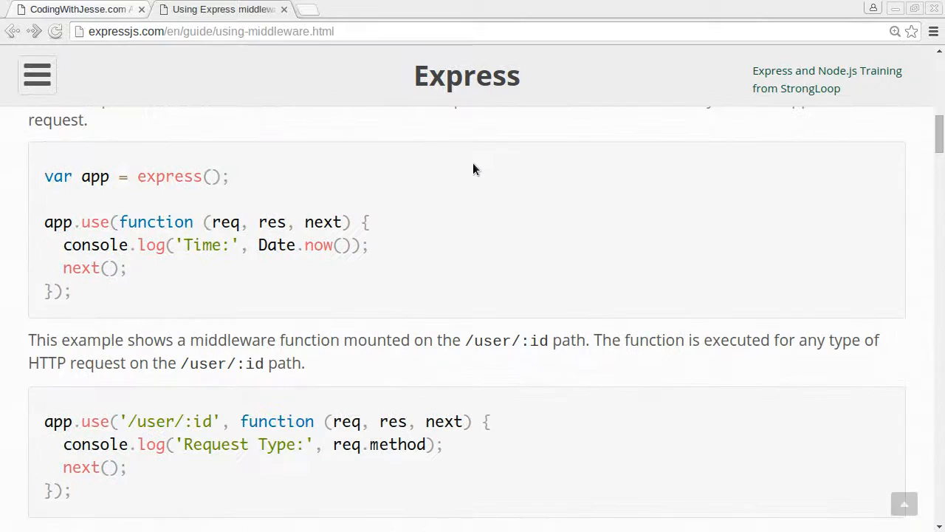
pyautogui.scroll(-3)
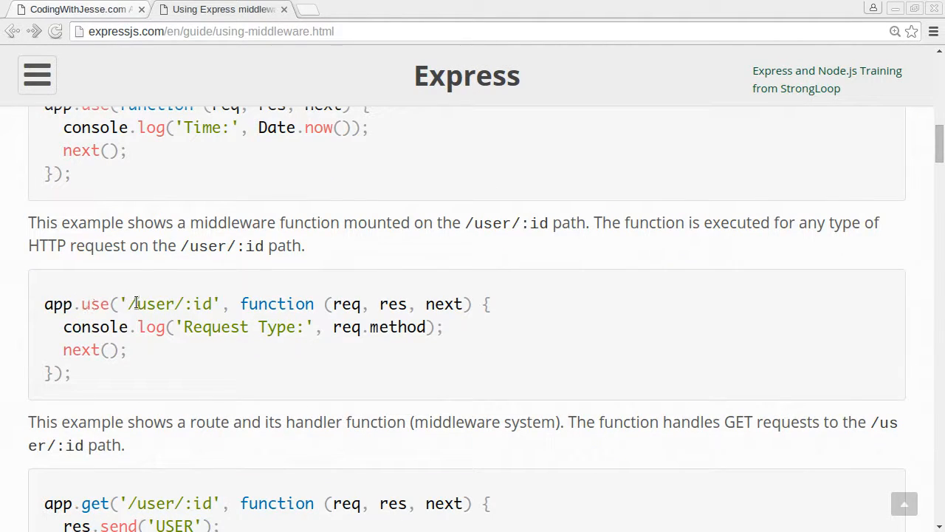
pyautogui.doubleClick(151, 303)
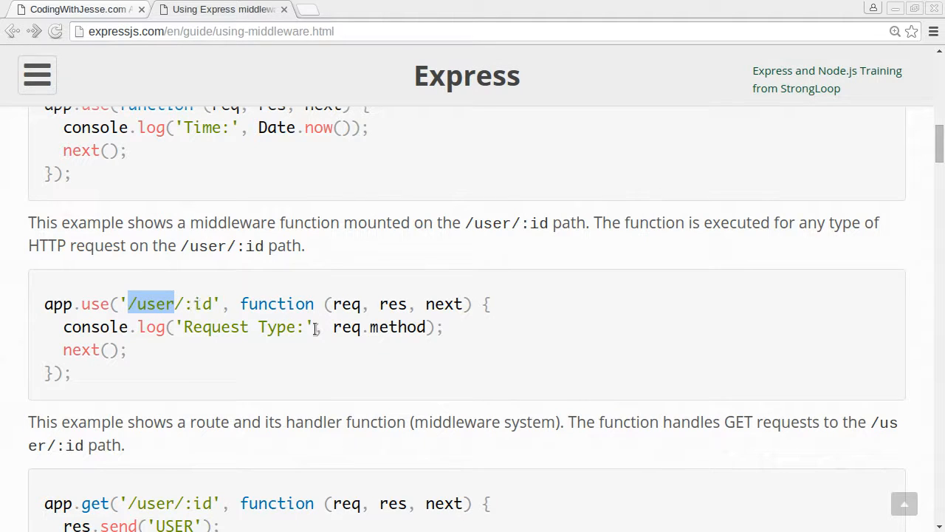
pyautogui.scroll(-3)
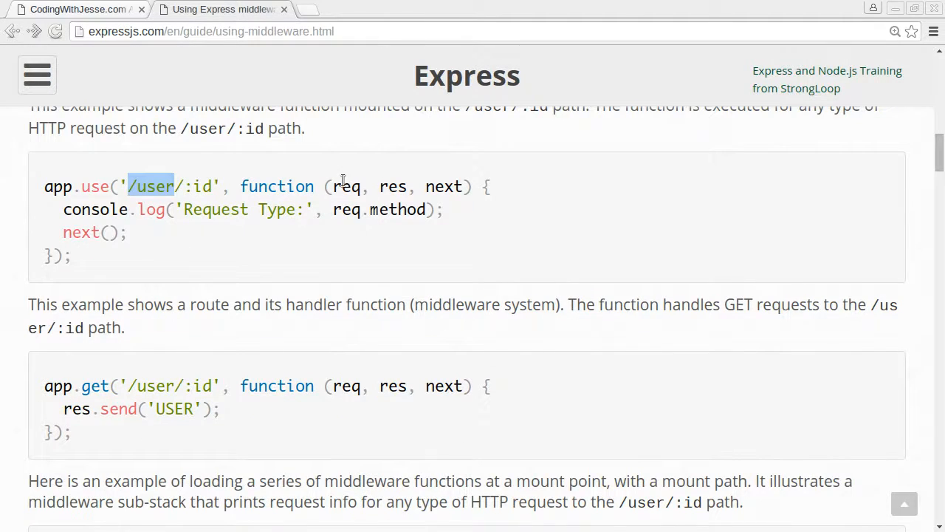
pyautogui.scroll(-3)
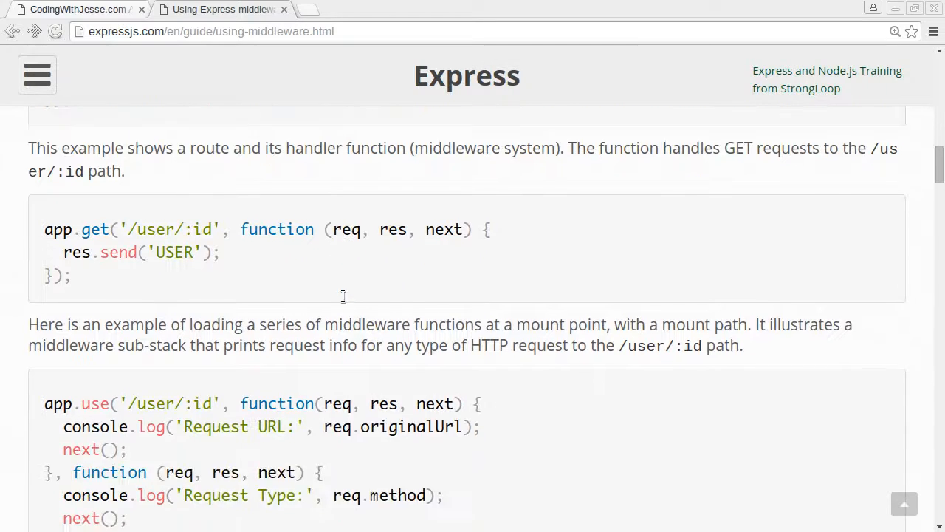
pyautogui.scroll(-3)
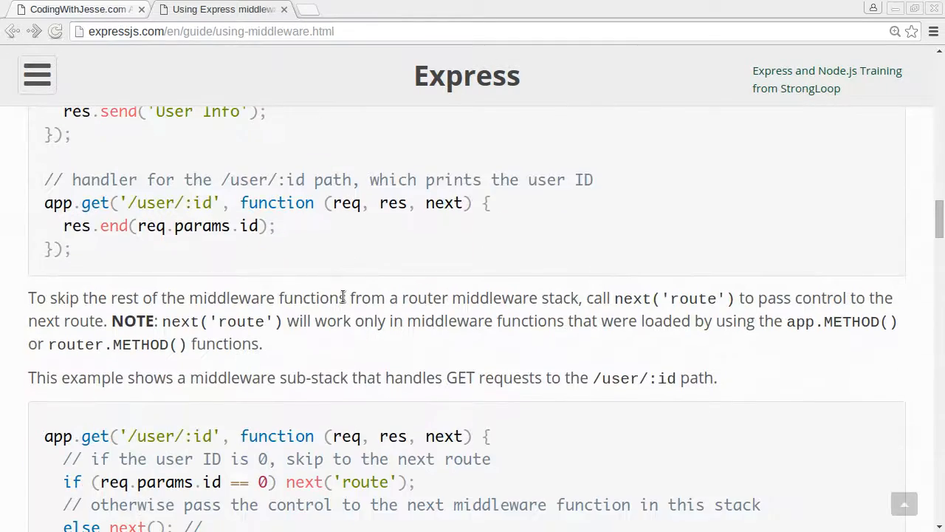
pyautogui.scroll(-3)
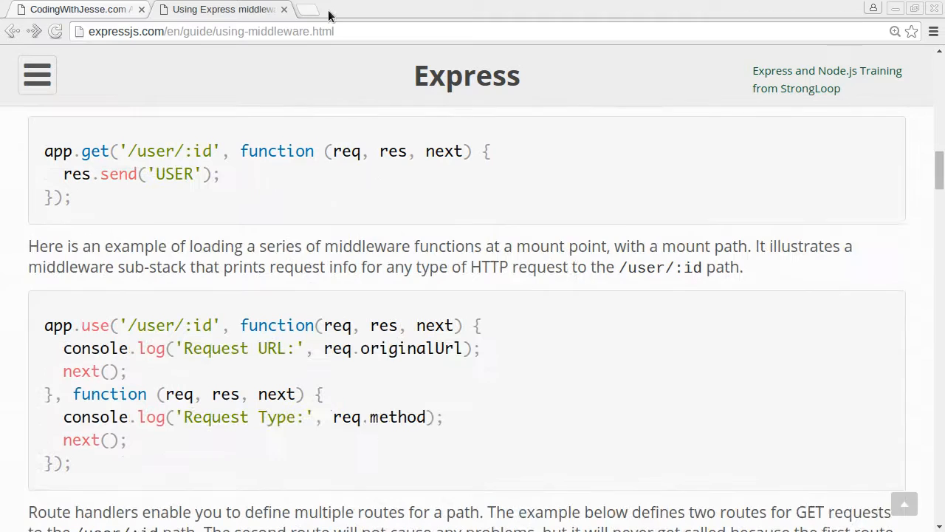
# Step: Find react-router's Express example on GitHub and select its catch-all app.get route
pyautogui.click(319, 9)
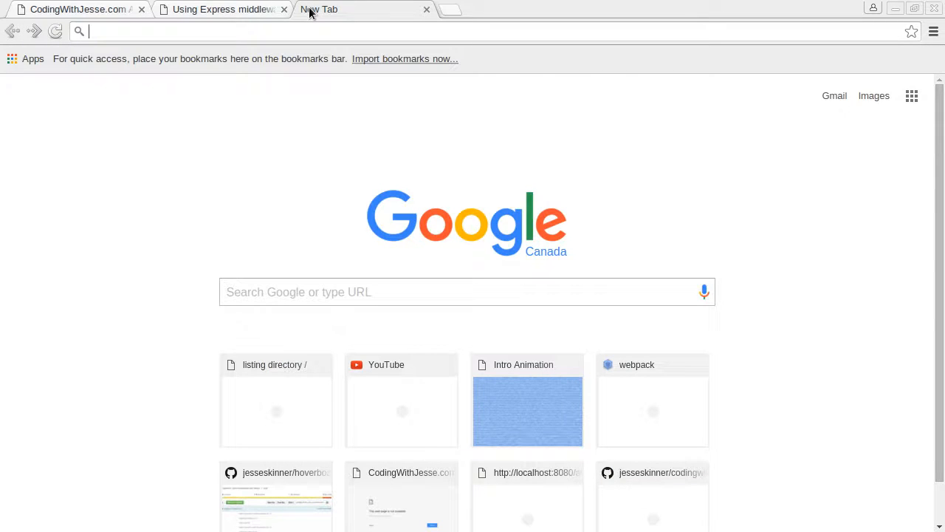
pyautogui.write('https://github.com/rackt/react-router/tree/master/docs')
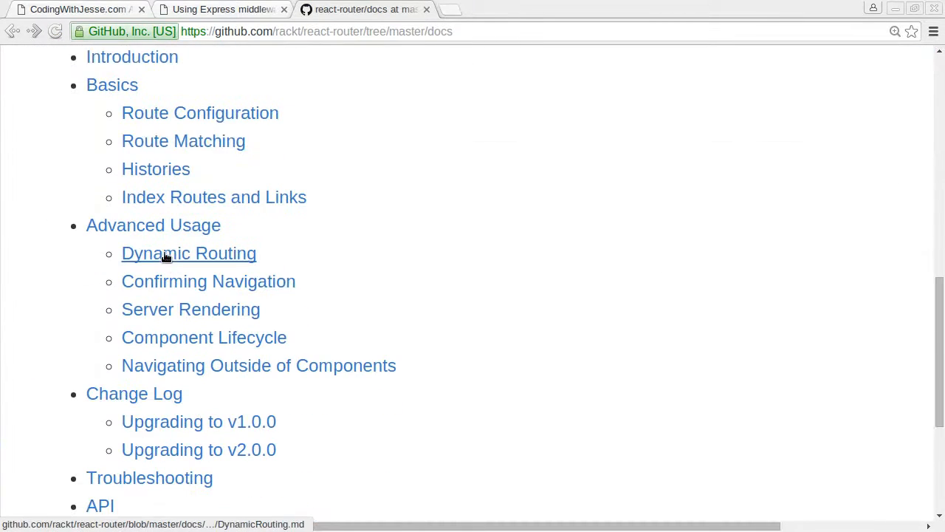
pyautogui.click(156, 169)
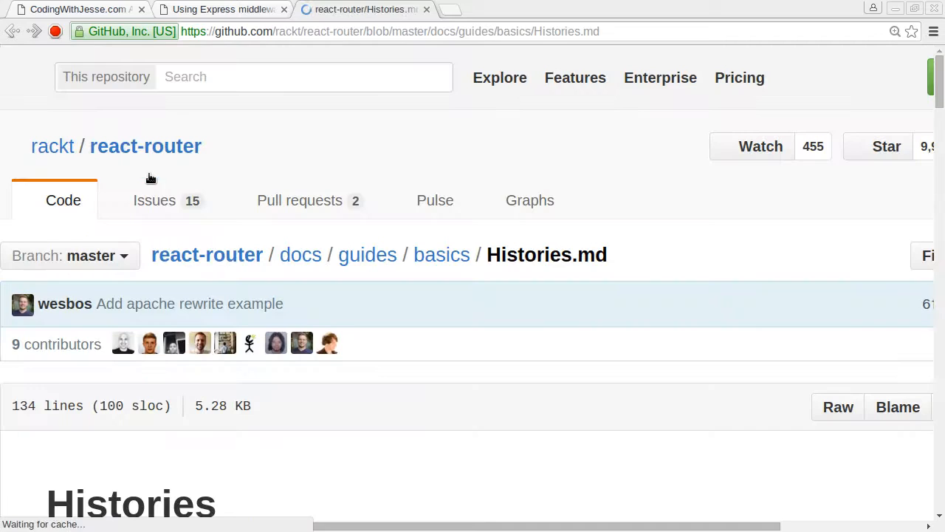
pyautogui.scroll(-3)
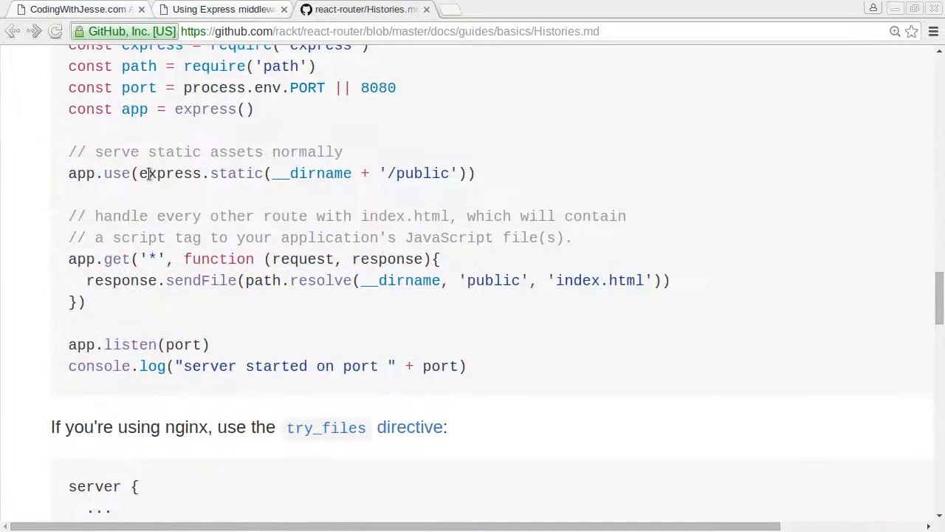
pyautogui.scroll(3)
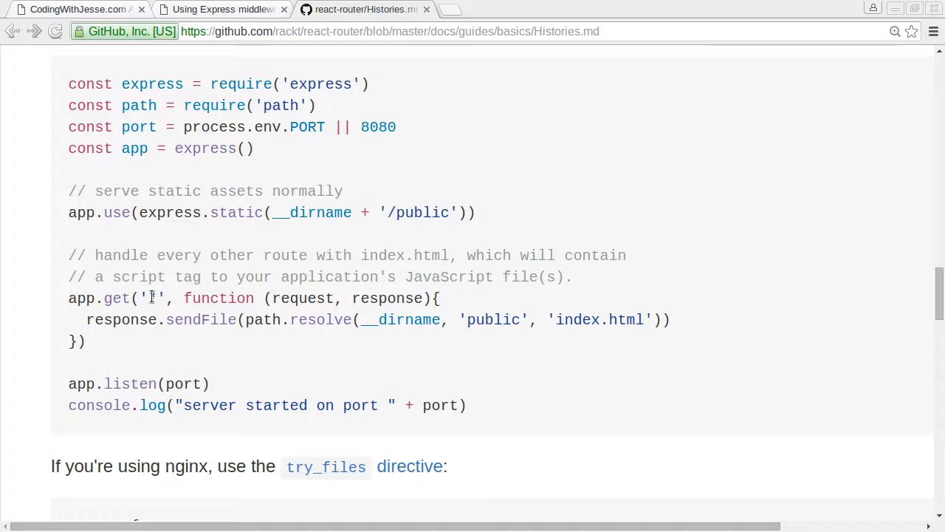
pyautogui.moveTo(68, 298); pyautogui.dragTo(87, 341)
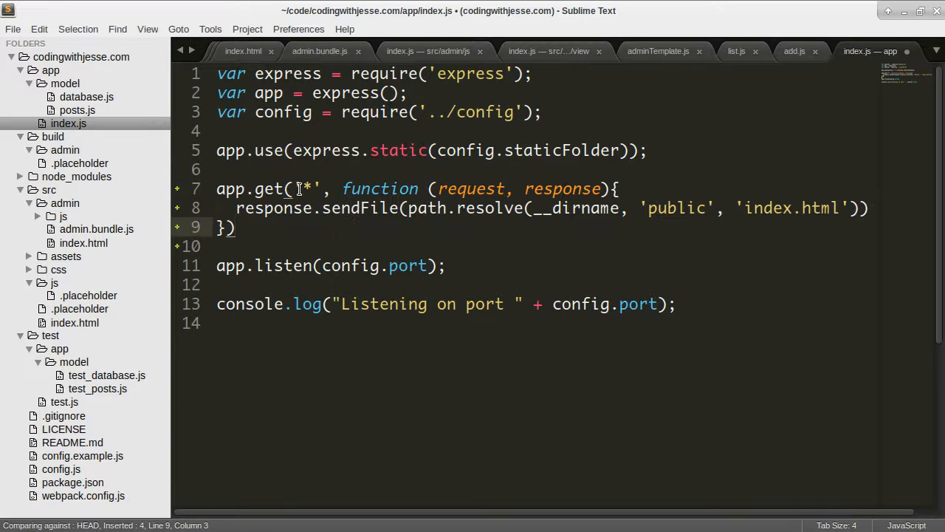
# Step: Adapt the pasted route to match '/admin/*' and send src/index.html, then save
pyautogui.write('/admin/')
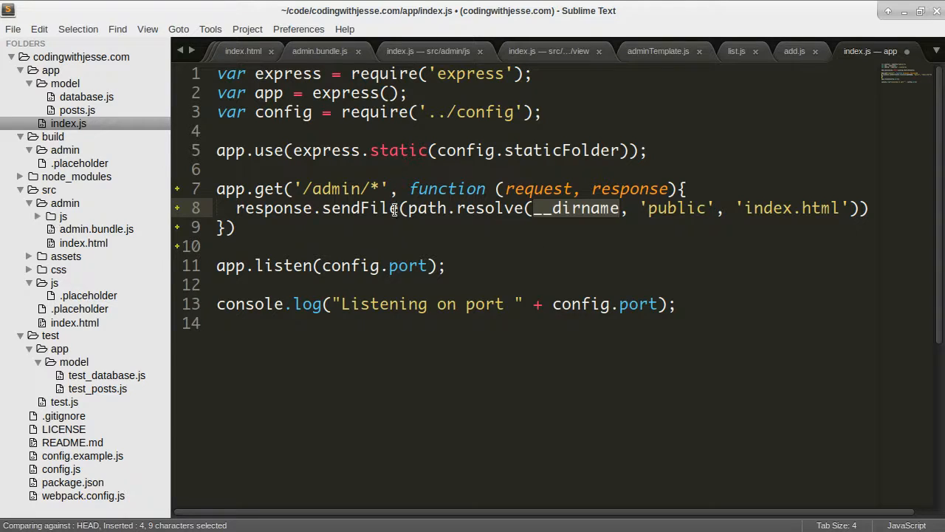
pyautogui.write('src')
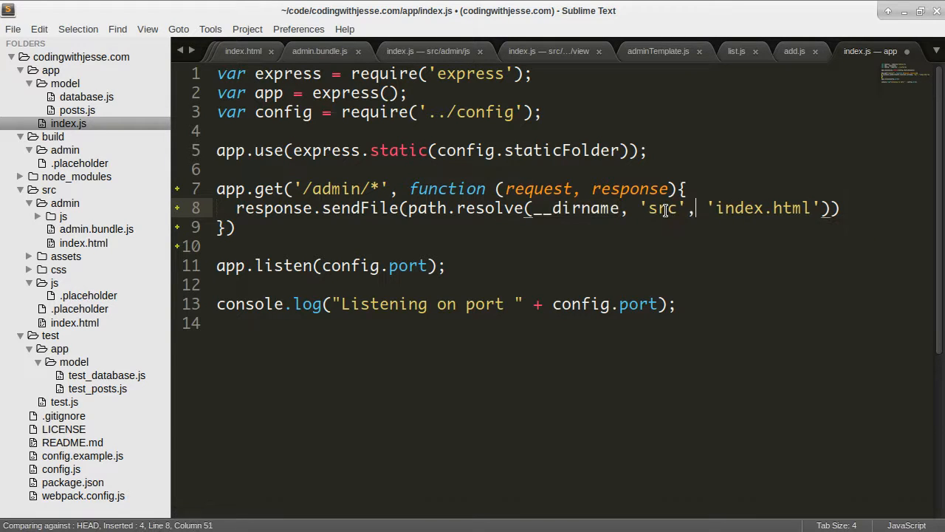
pyautogui.write("'admin'")
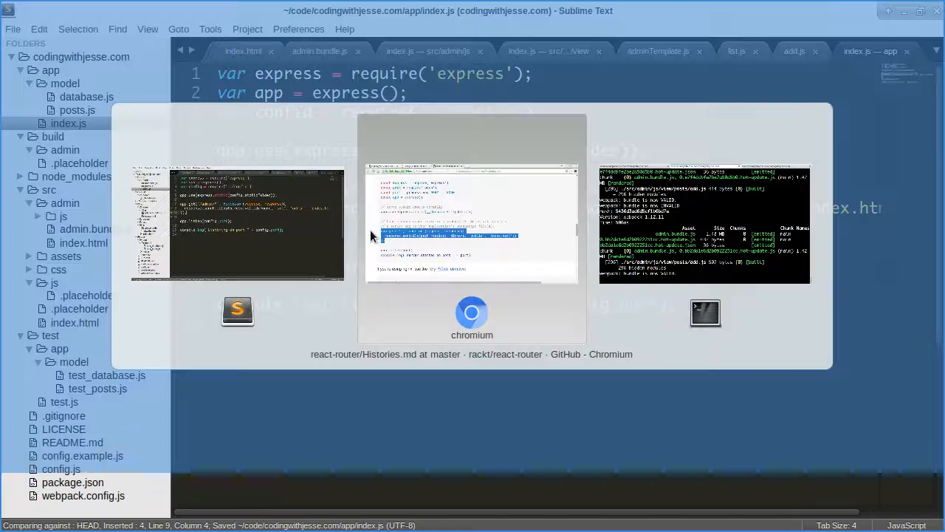
# Step: Stop the node server and add var path = require('path') to app/index.js
pyautogui.click(705, 313)
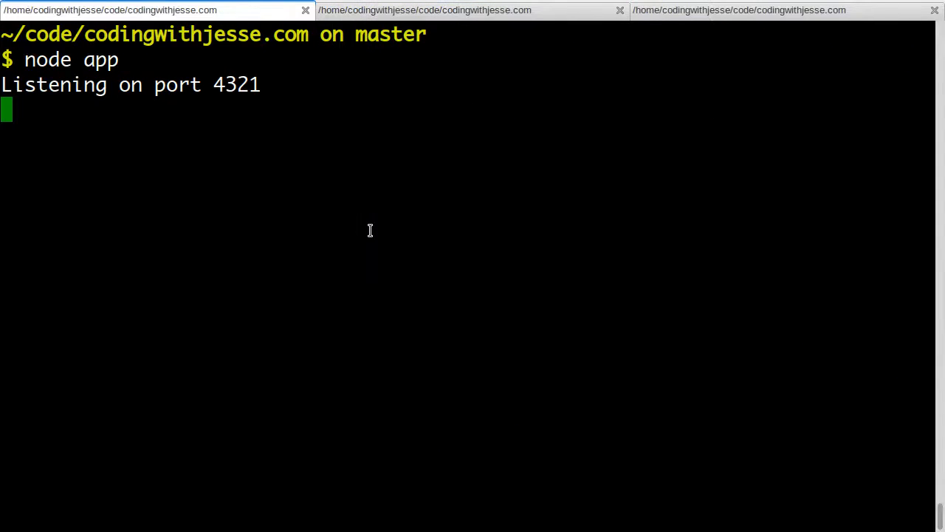
pyautogui.press('ctrl+c')
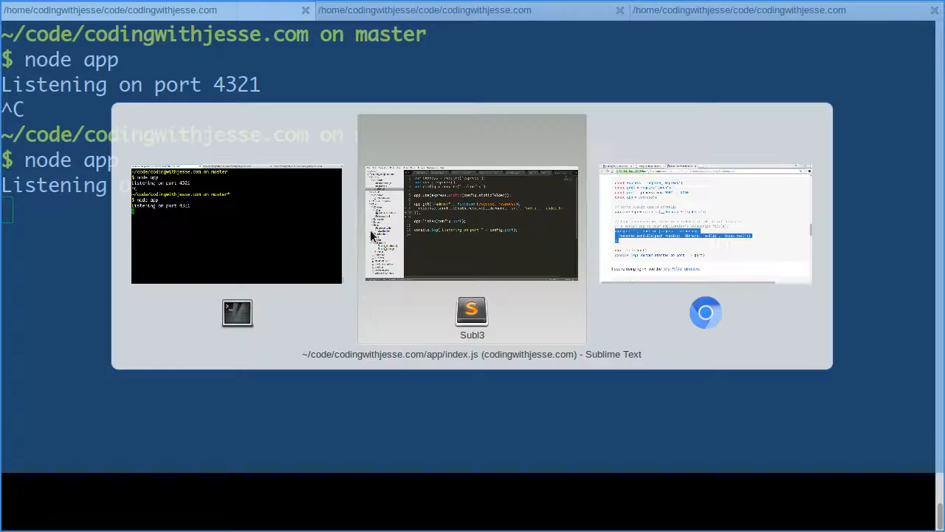
pyautogui.click(705, 312)
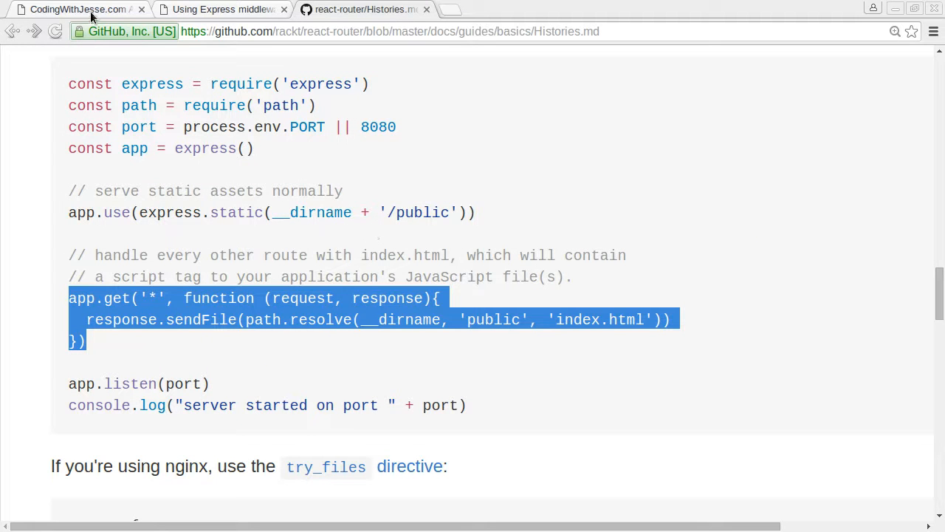
pyautogui.click(74, 9)
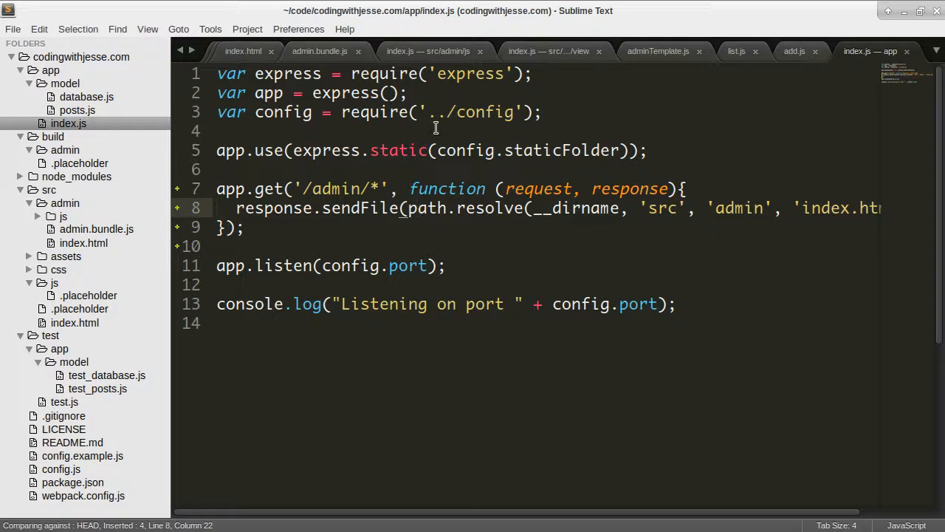
pyautogui.write('var path = require()')
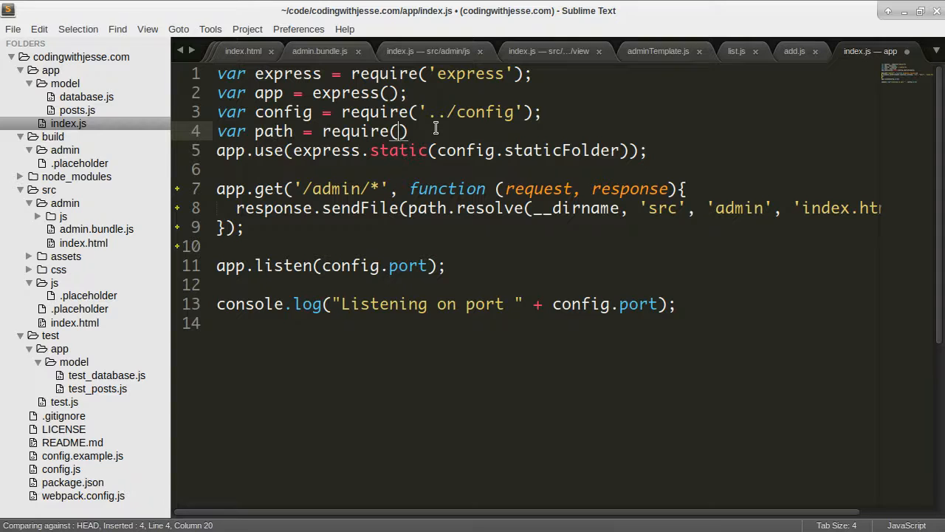
pyautogui.write('pa')
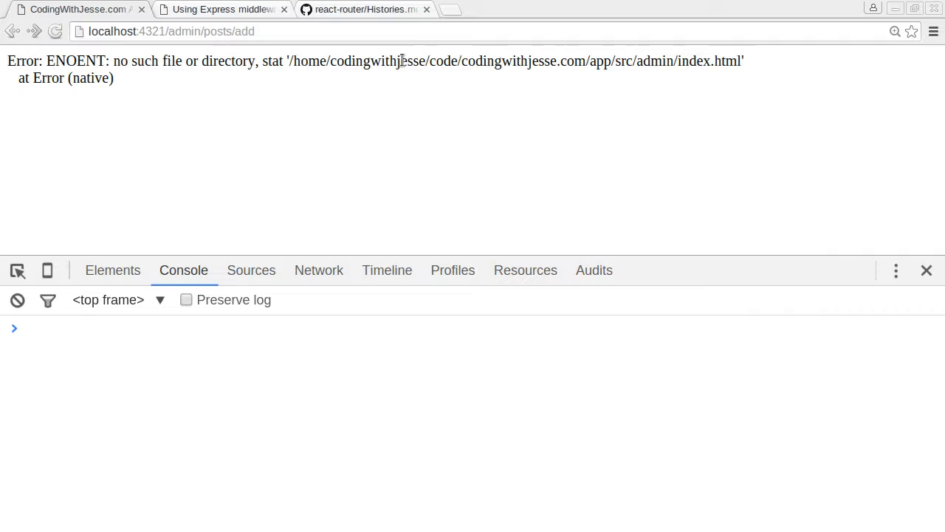
pyautogui.moveTo(583, 63)
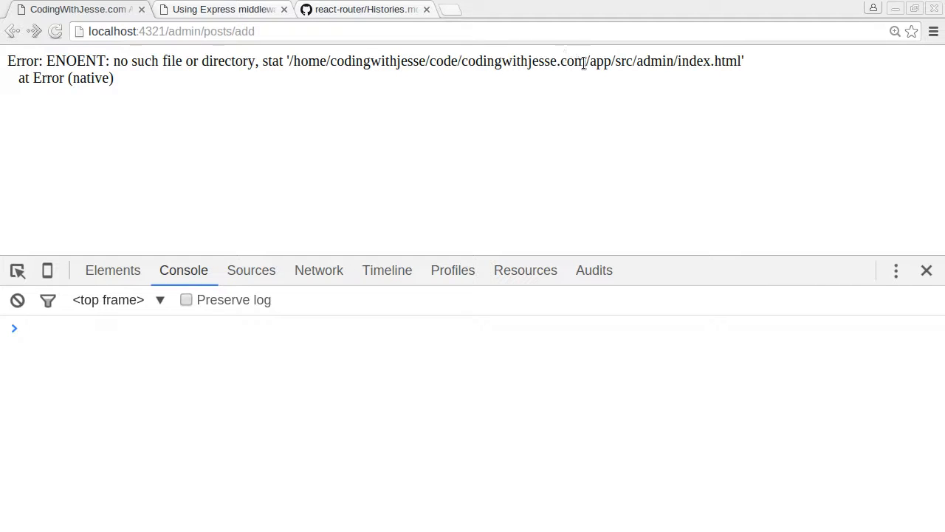
pyautogui.moveTo(430, 89)
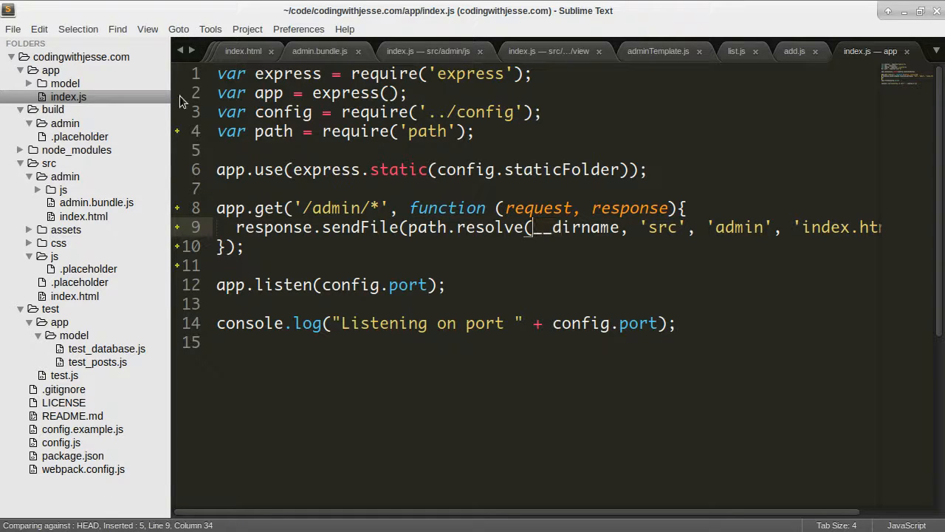
# Step: Reload localhost:4321/admin/posts/add after the '..' path fix and inspect the console error
pyautogui.click(623, 226)
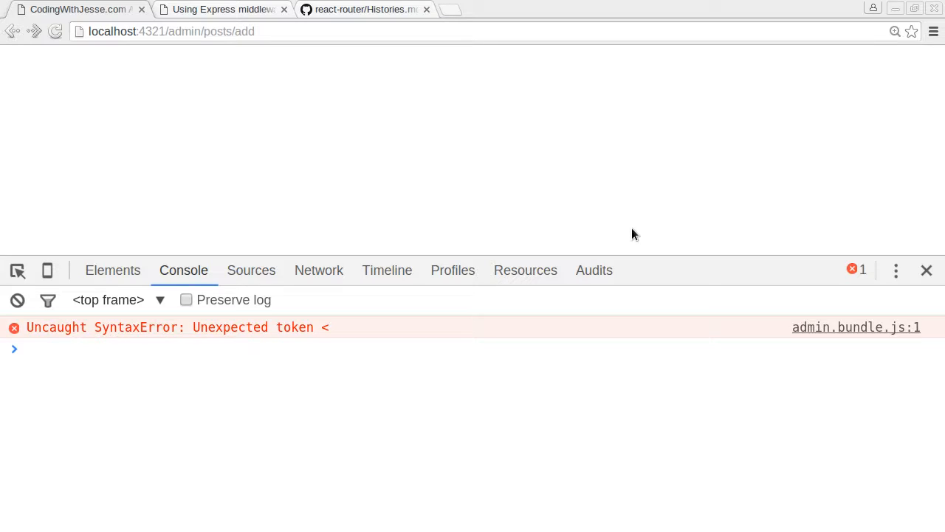
pyautogui.moveTo(391, 178)
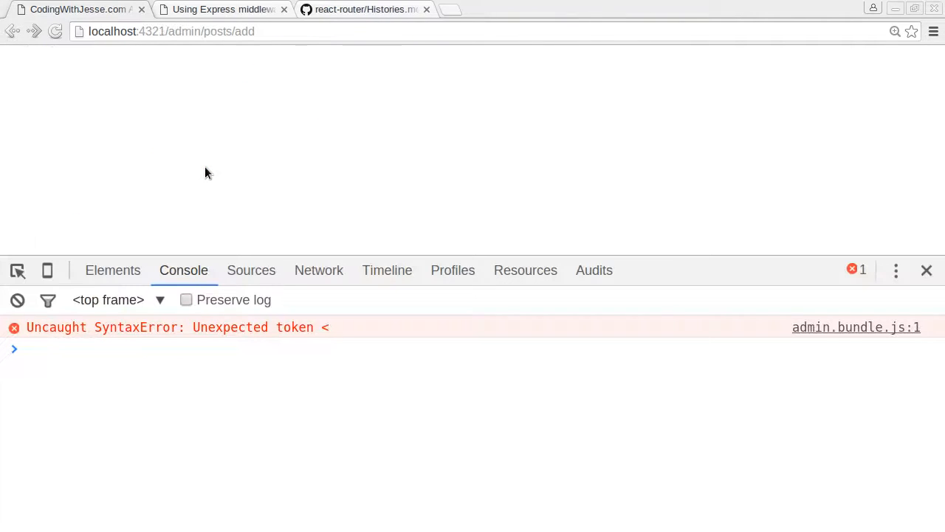
pyautogui.moveTo(492, 176)
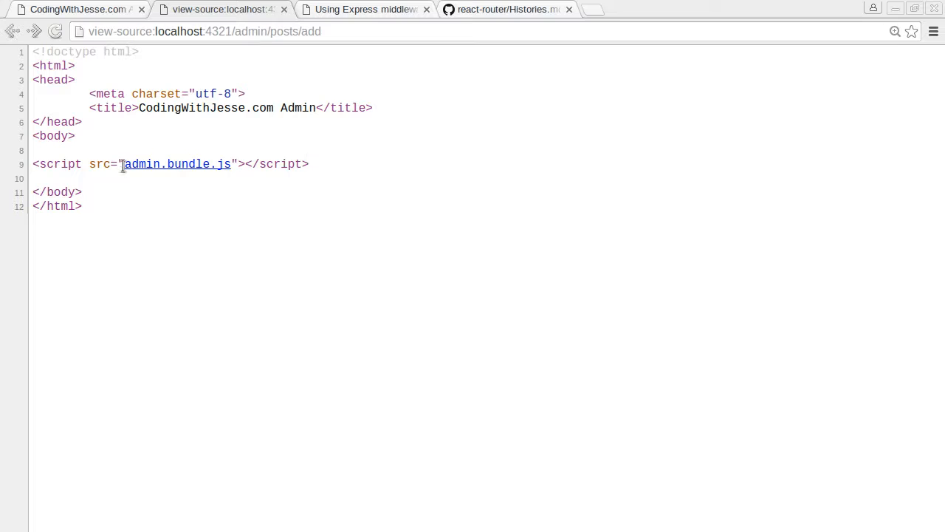
pyautogui.moveTo(226, 146)
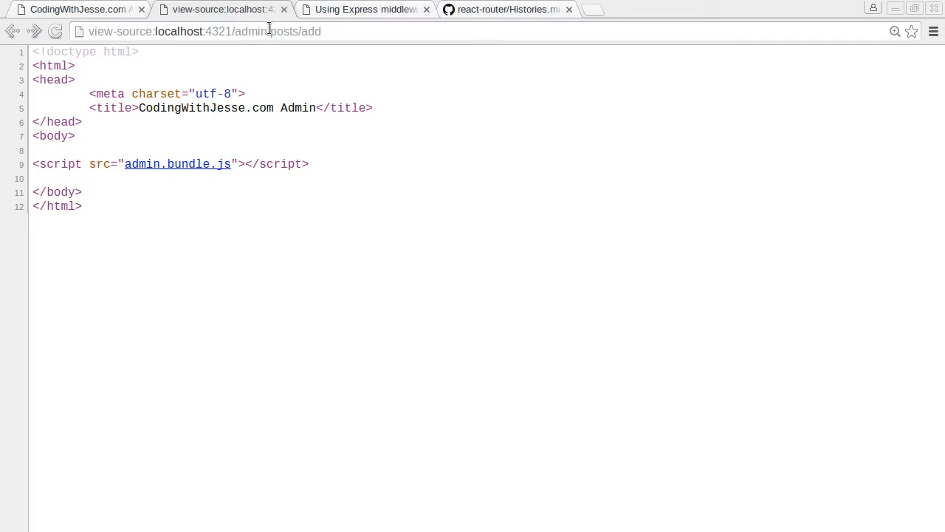
# Step: Set the script src in src/admin/index.html to '/admin/admin.bundle.js' and save
pyautogui.press('alt+Tab')
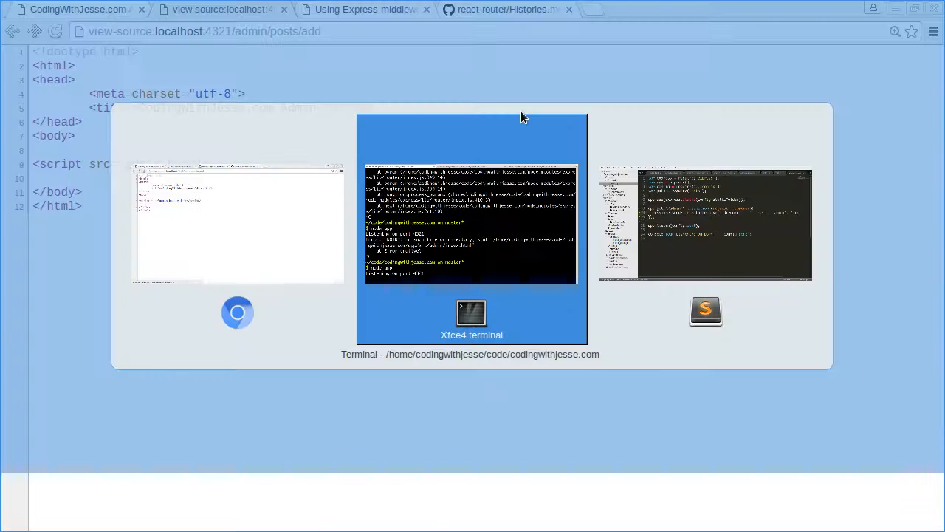
pyautogui.click(705, 310)
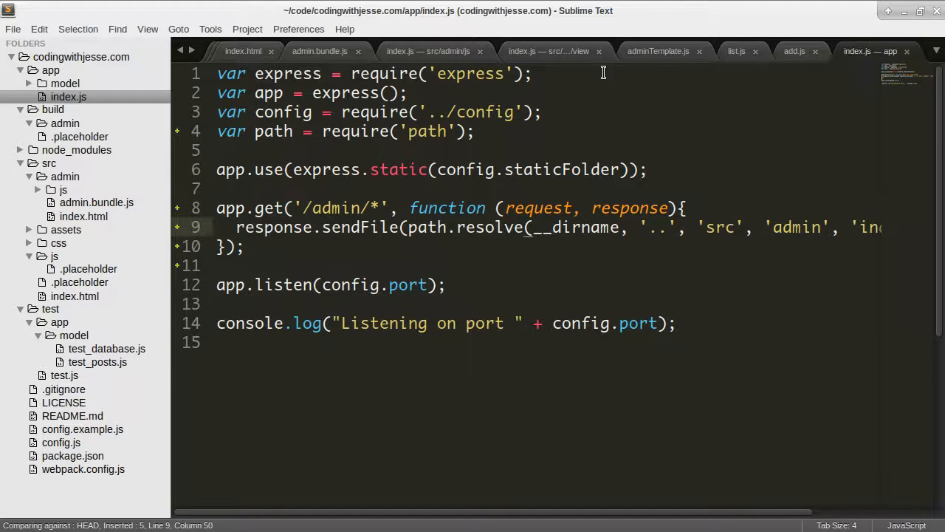
pyautogui.click(84, 215)
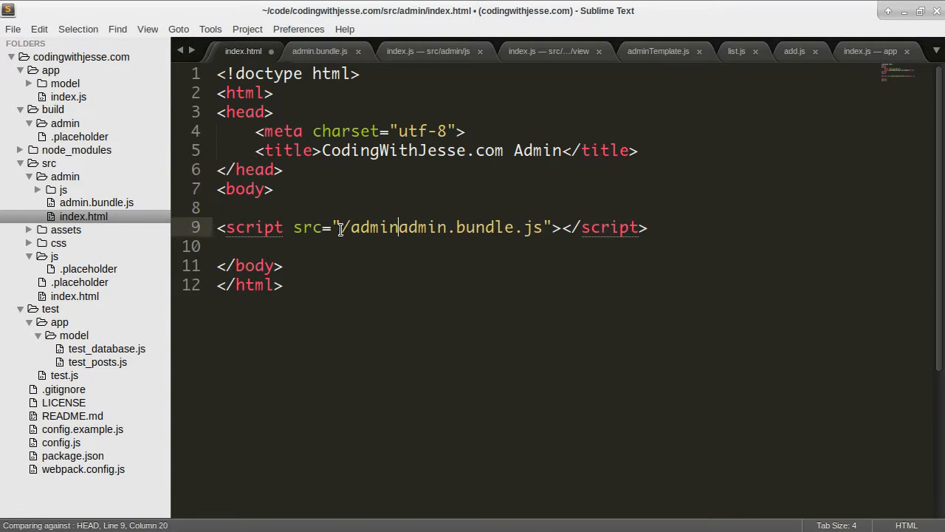
pyautogui.press('ctrl+s')
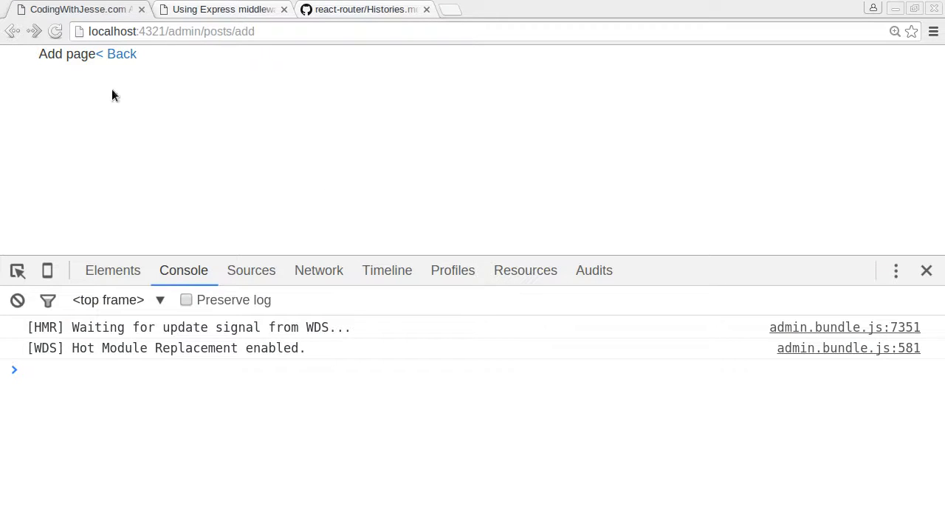
# Step: Switch between the admin list and Add new post pages, ending on the list
pyautogui.click(116, 53)
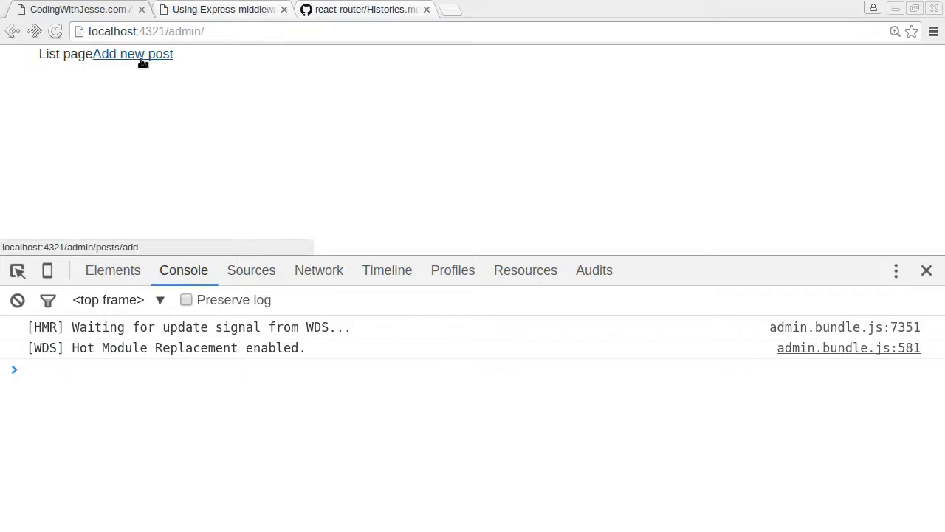
pyautogui.click(132, 54)
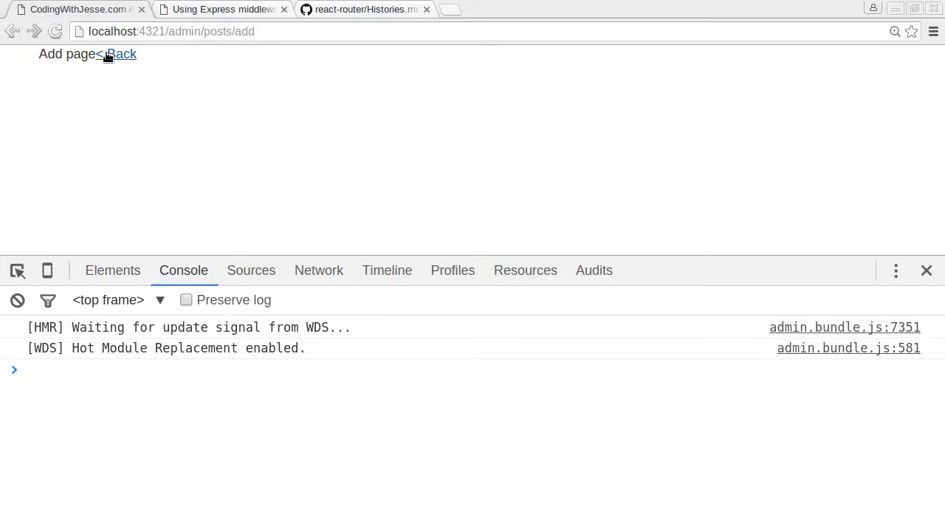
pyautogui.click(121, 54)
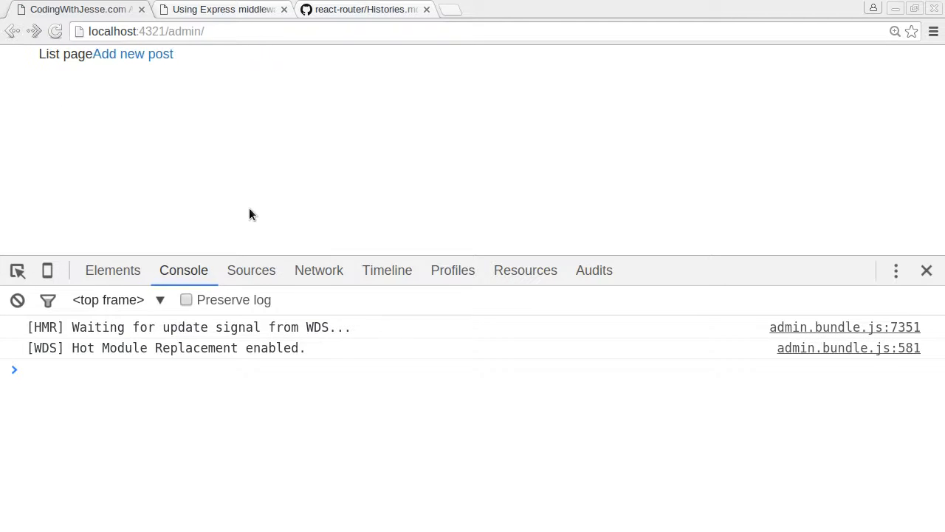
pyautogui.click(132, 53)
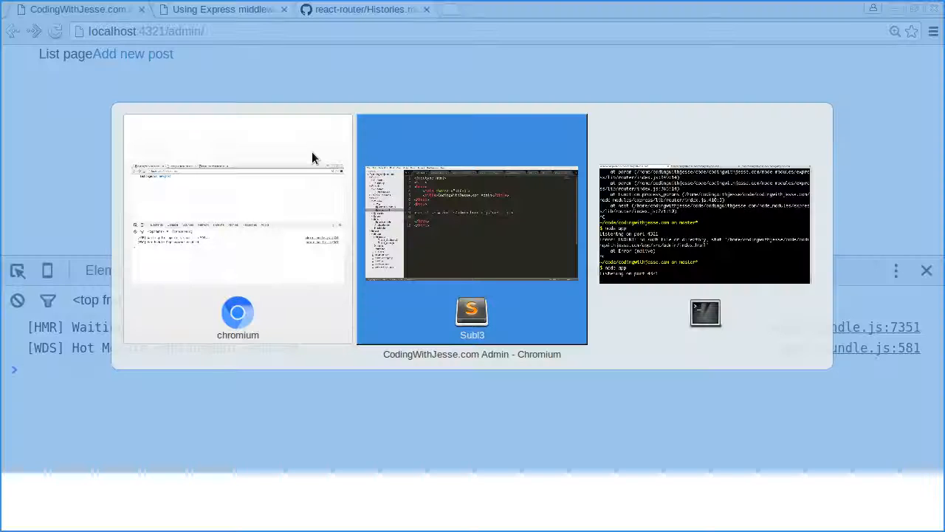
pyautogui.click(471, 310)
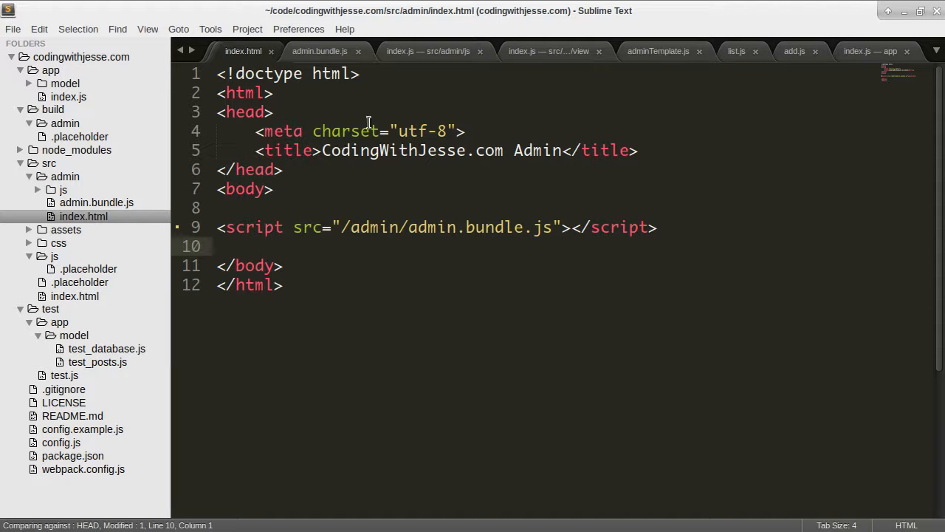
# Step: Add a new controller folder under app using the sidebar's New Folder option
pyautogui.click(68, 97)
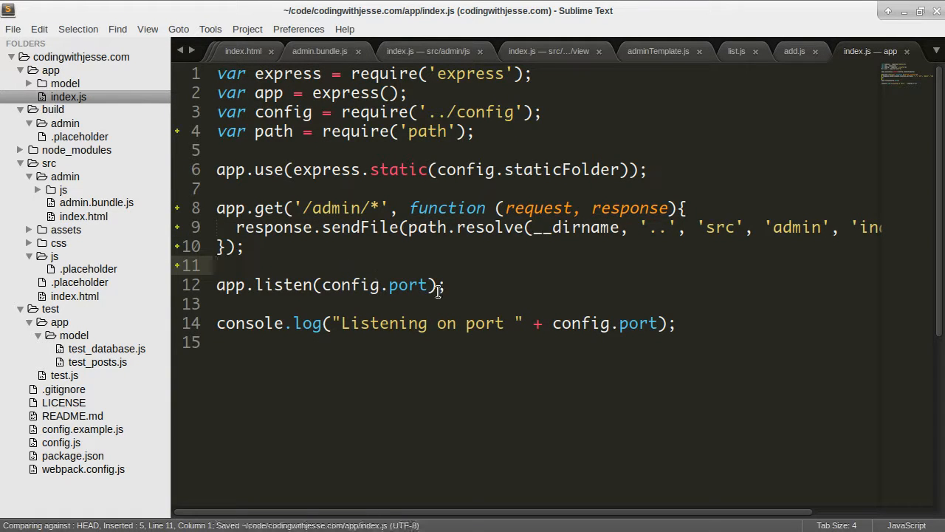
pyautogui.click(328, 188)
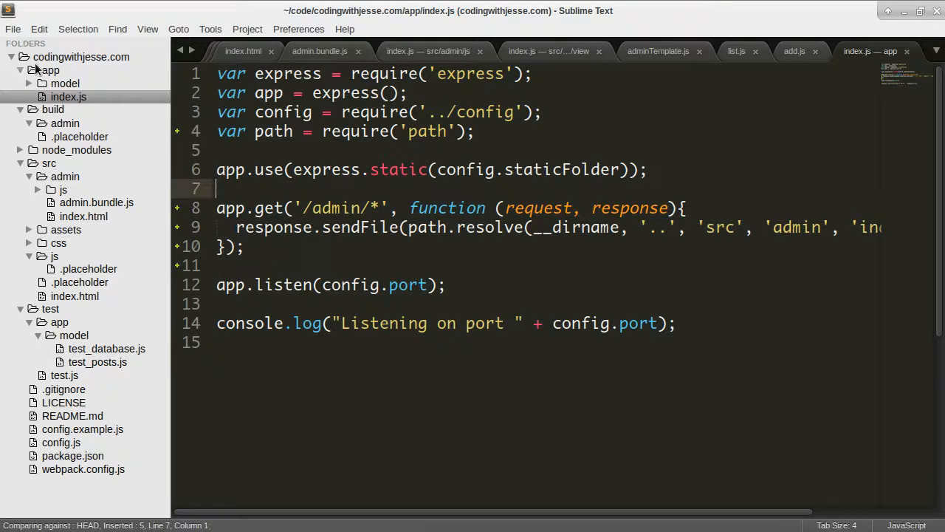
pyautogui.rightClick(48, 71)
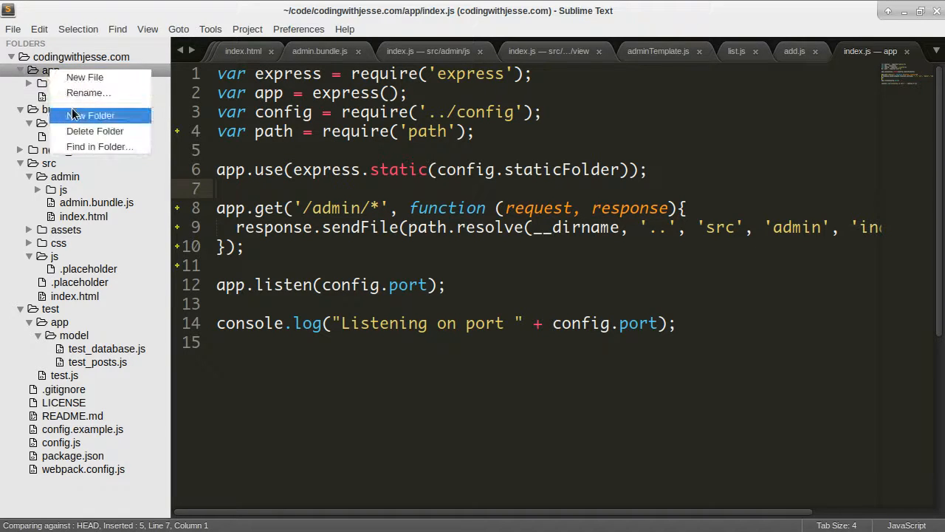
pyautogui.click(91, 115)
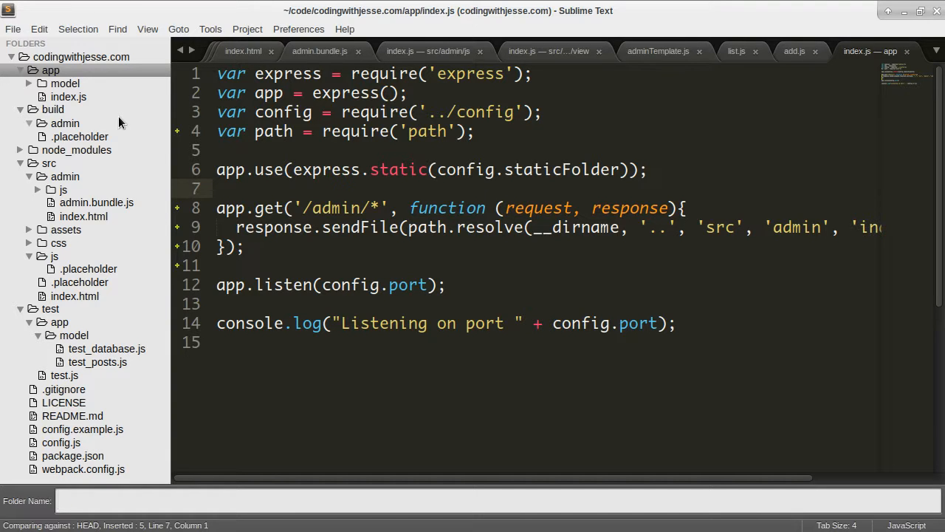
pyautogui.moveTo(275, 194)
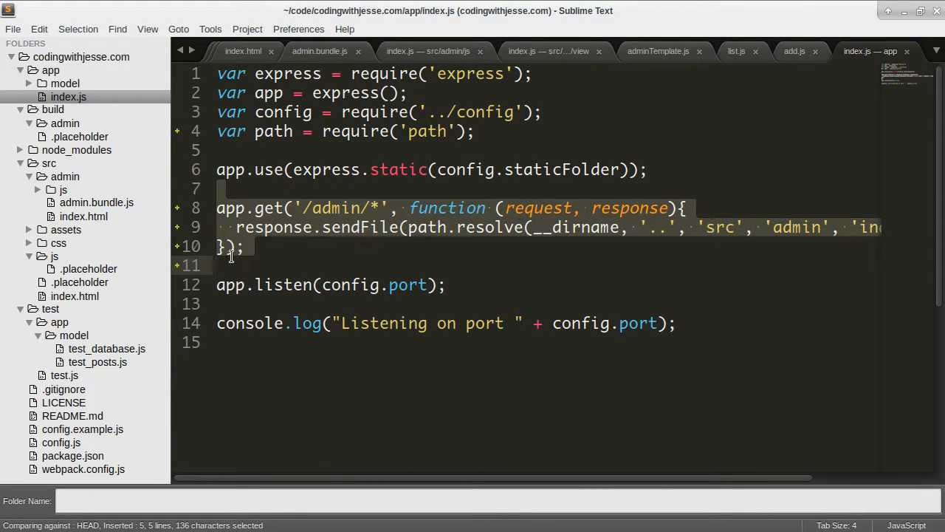
pyautogui.click(217, 189)
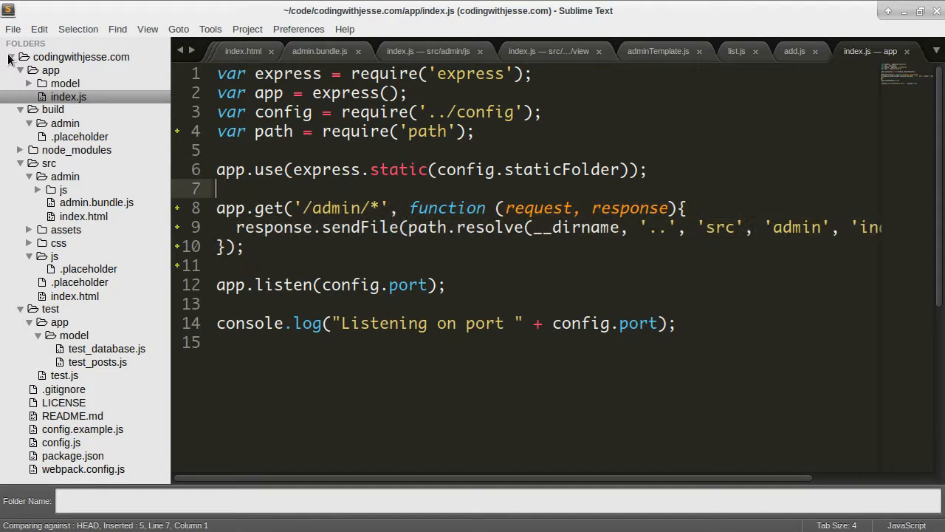
pyautogui.rightClick(50, 70)
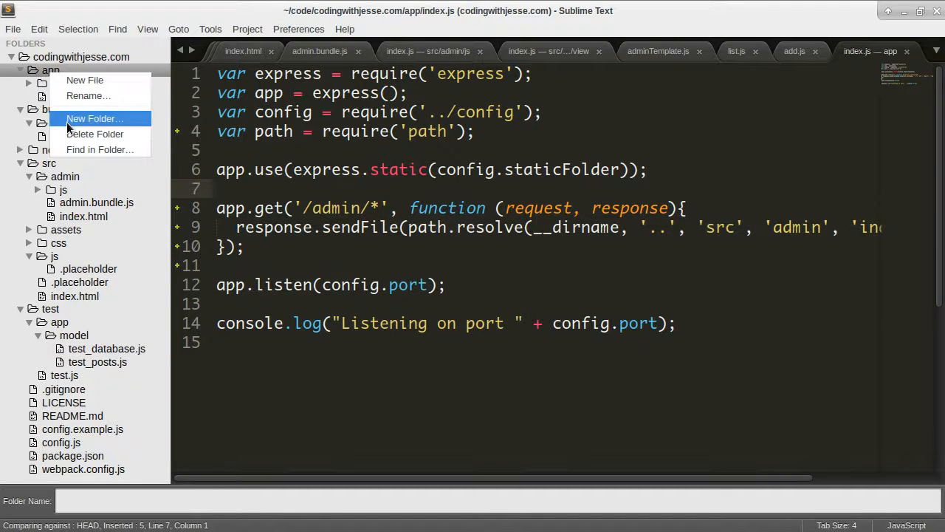
pyautogui.click(93, 118)
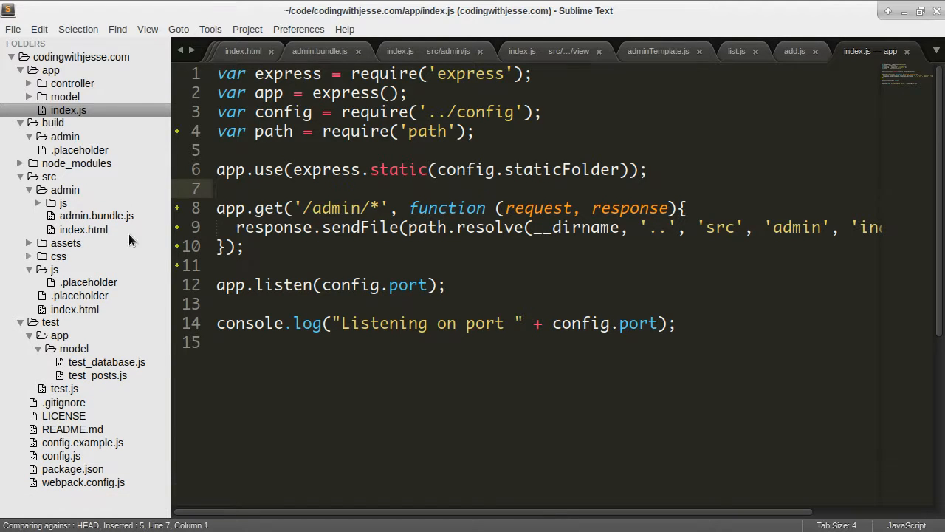
# Step: Add controller/admin.js and require it in index.js as adminController in place of the admin route, then save
pyautogui.rightClick(68, 96)
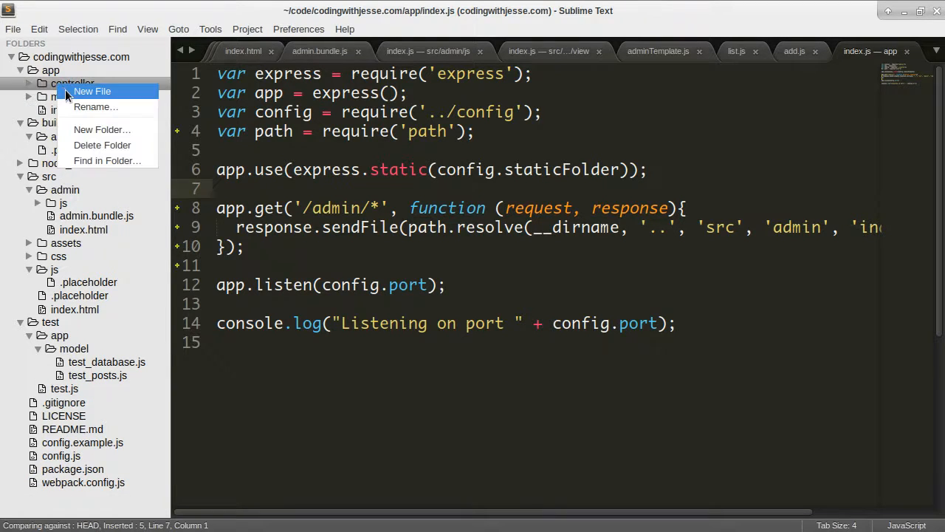
pyautogui.click(91, 91)
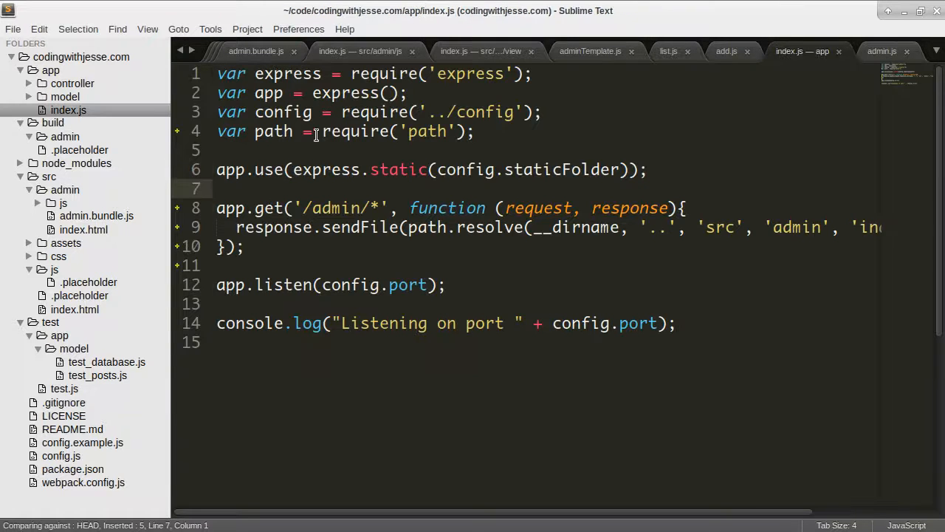
pyautogui.write('var admin')
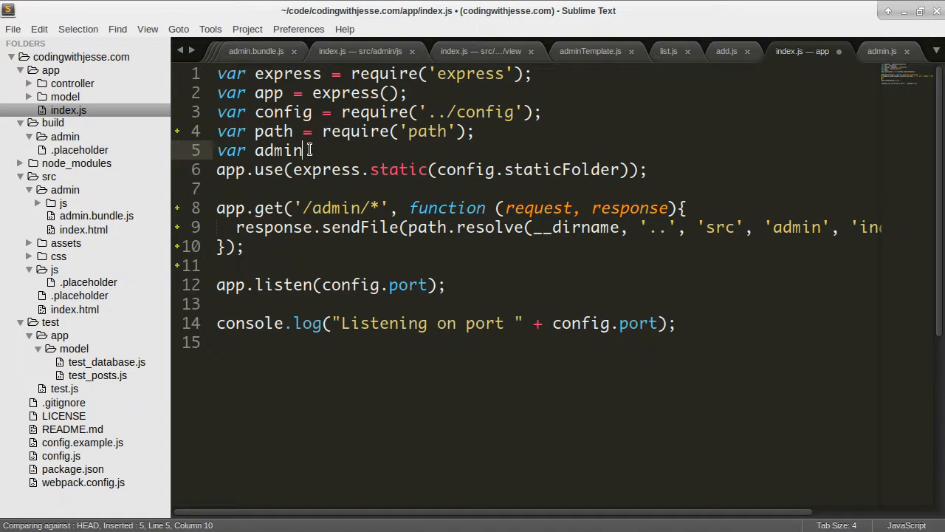
pyautogui.write("Controller = require('./contr")
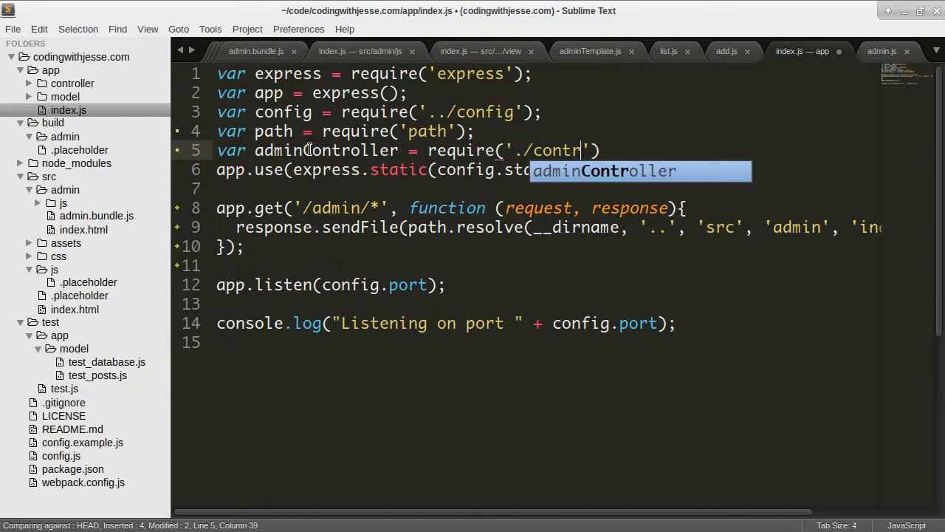
pyautogui.write('oller/admin')
pyautogui.write('app.use(adminController);')
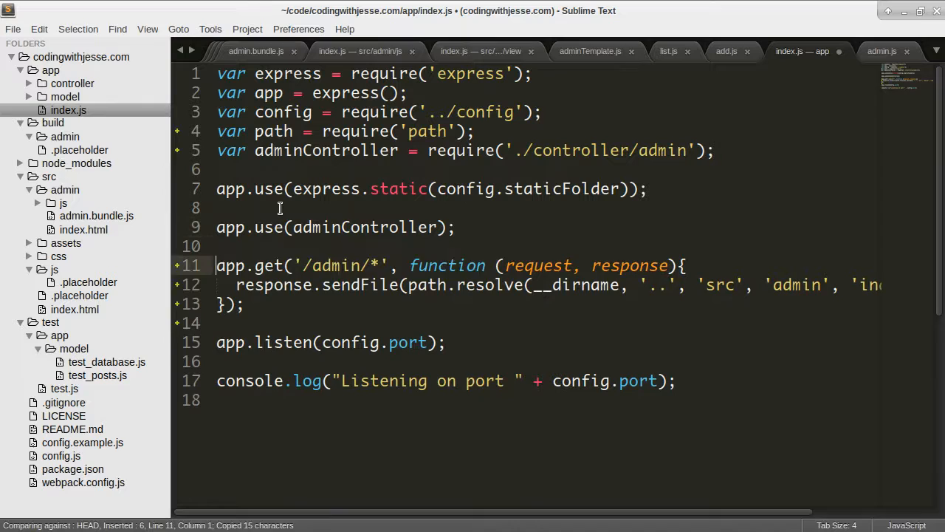
pyautogui.press('ctrl+s')
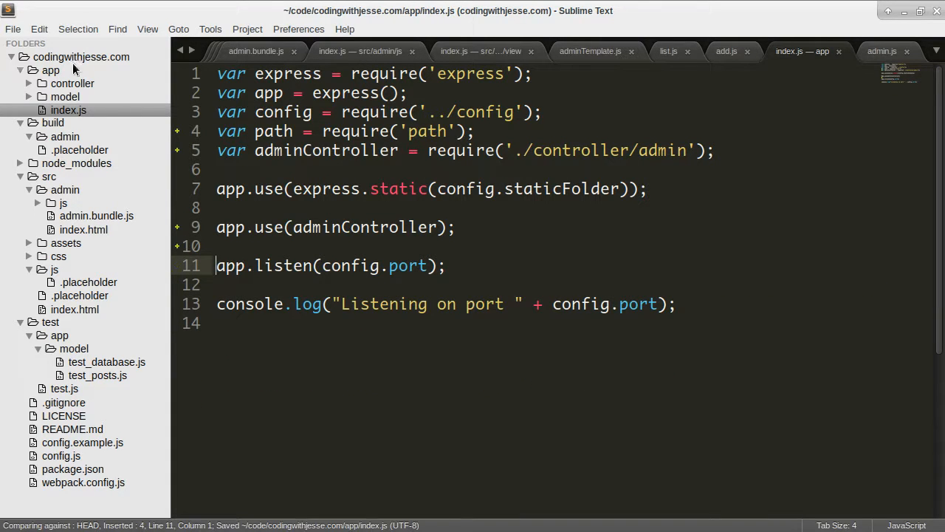
# Step: Start controller/admin.js with module.exports = function () {}
pyautogui.click(881, 51)
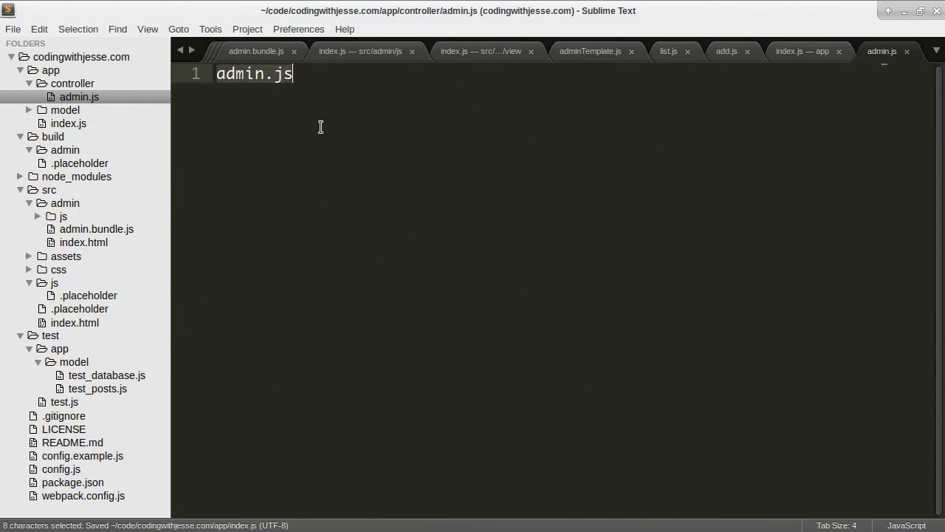
pyautogui.write('module.e')
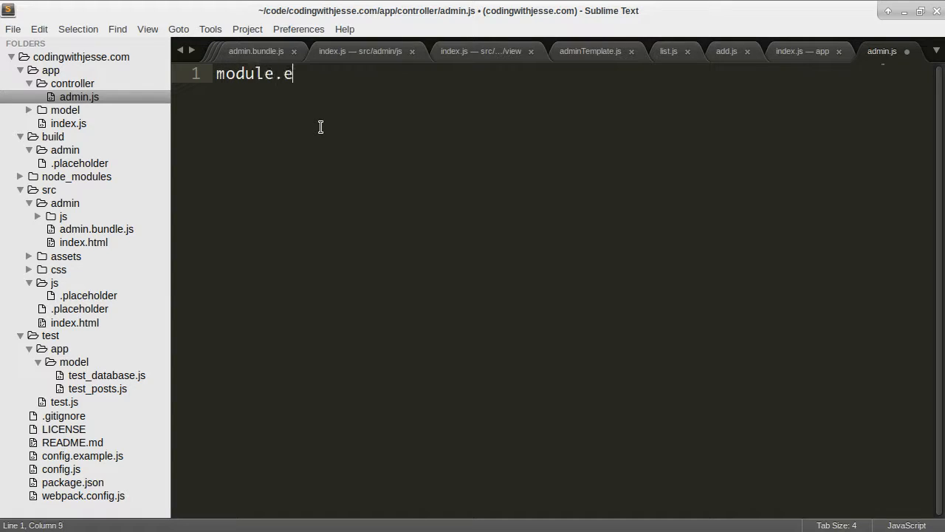
pyautogui.write('xports =')
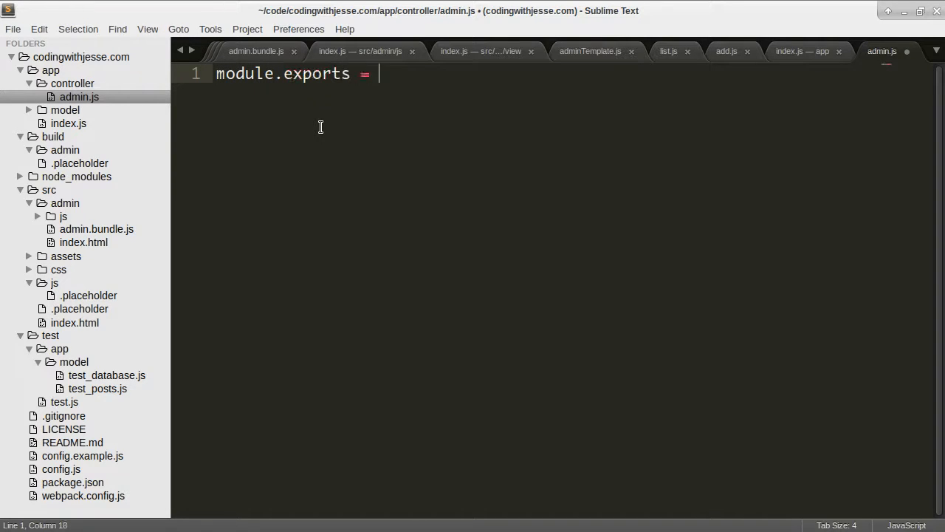
pyautogui.write('function')
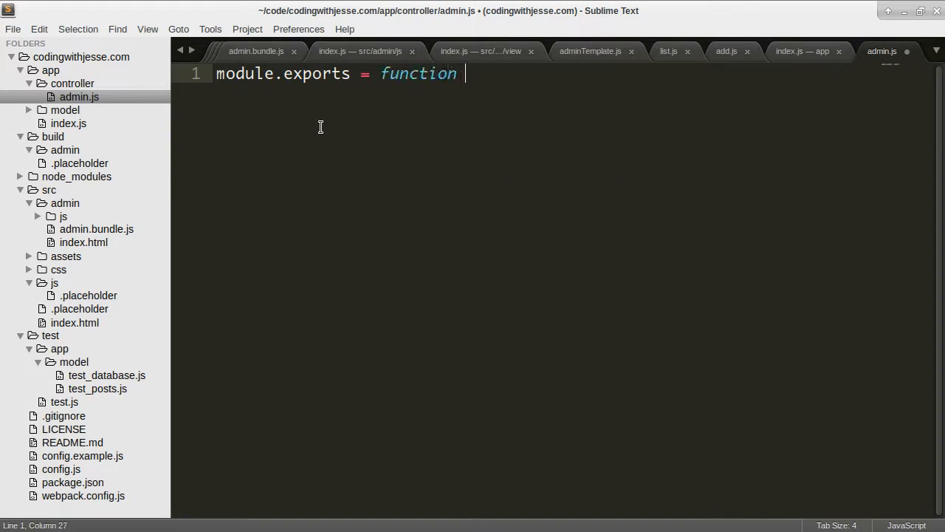
pyautogui.write('() {}')
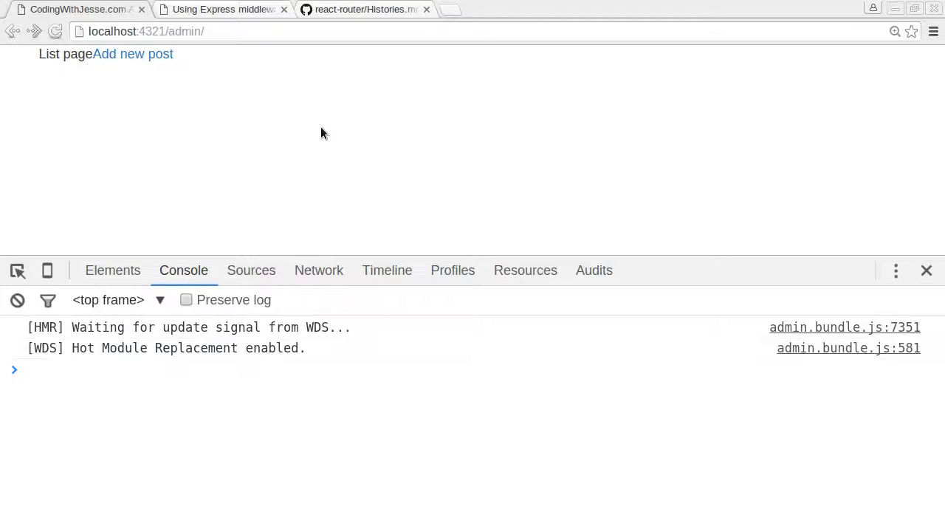
# Step: Scroll the 'Using Express middleware' guide to the Router-level middleware examples
pyautogui.click(221, 9)
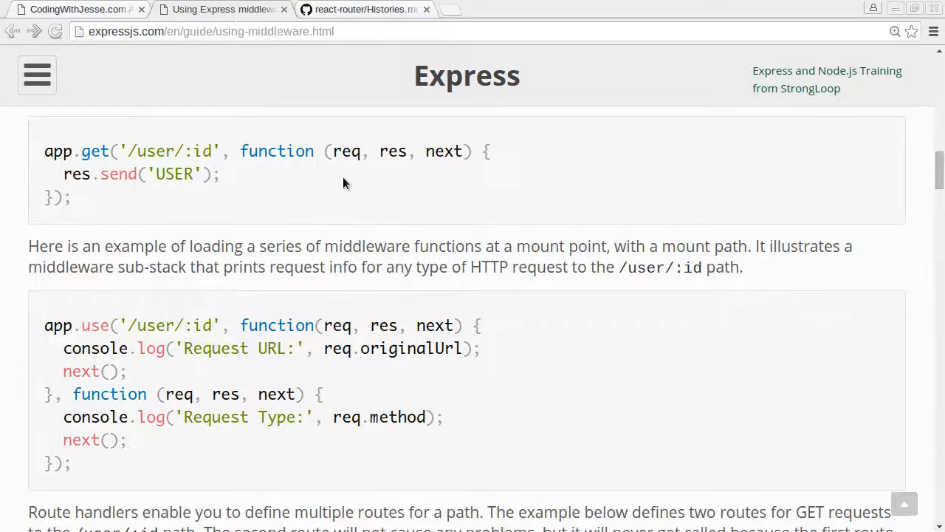
pyautogui.scroll(-3)
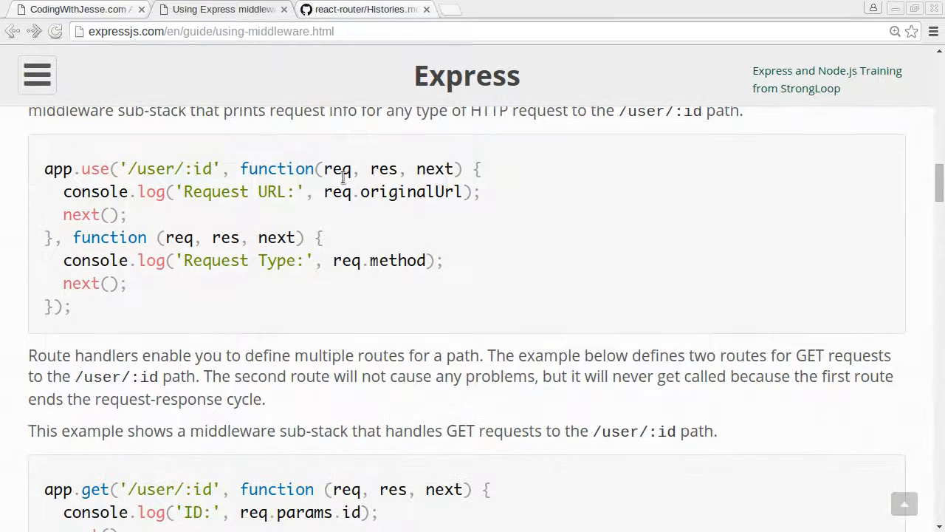
pyautogui.scroll(-3)
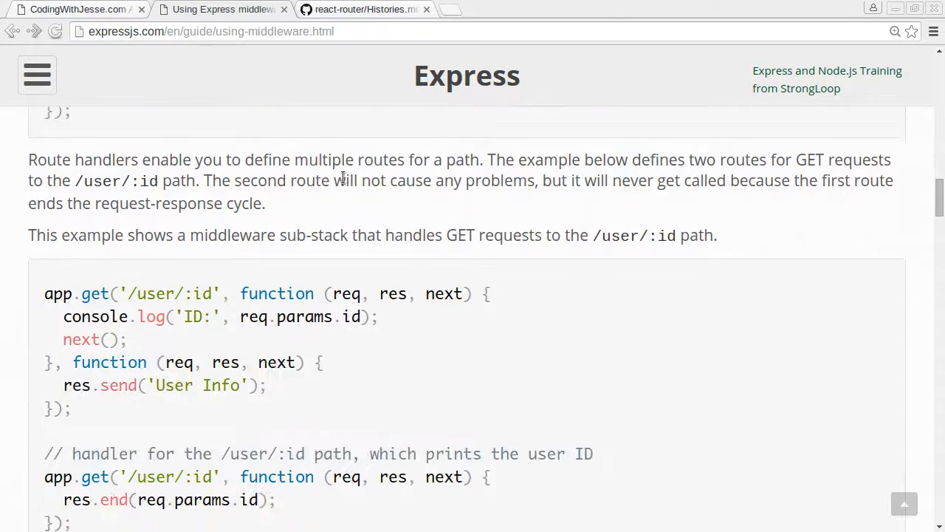
pyautogui.scroll(-3)
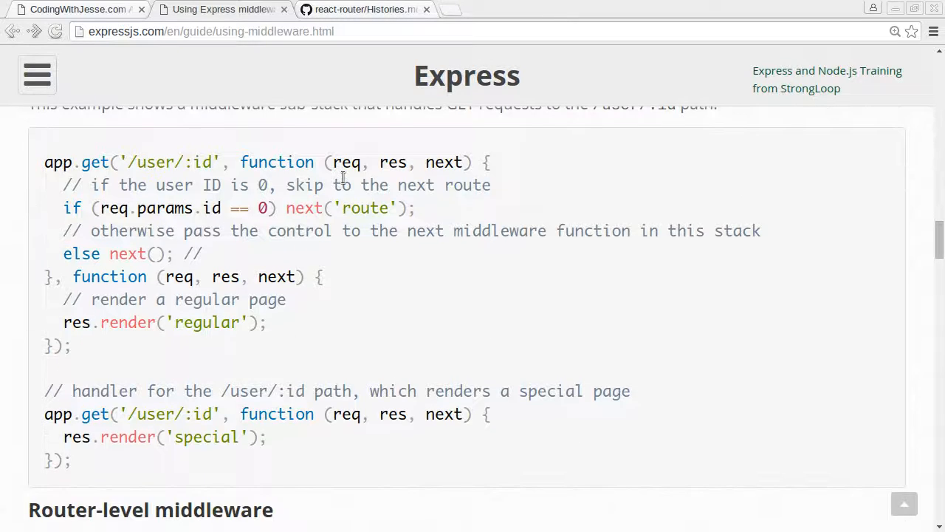
pyautogui.scroll(-3)
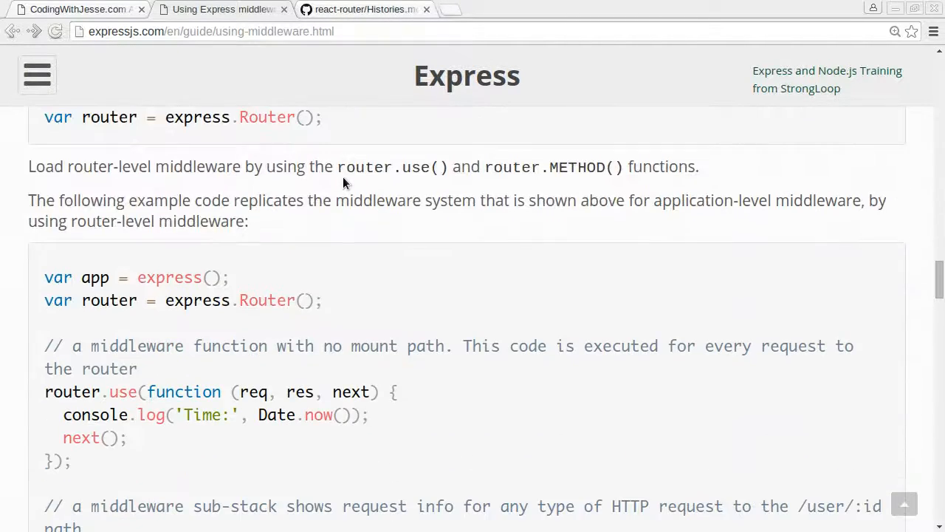
pyautogui.scroll(-3)
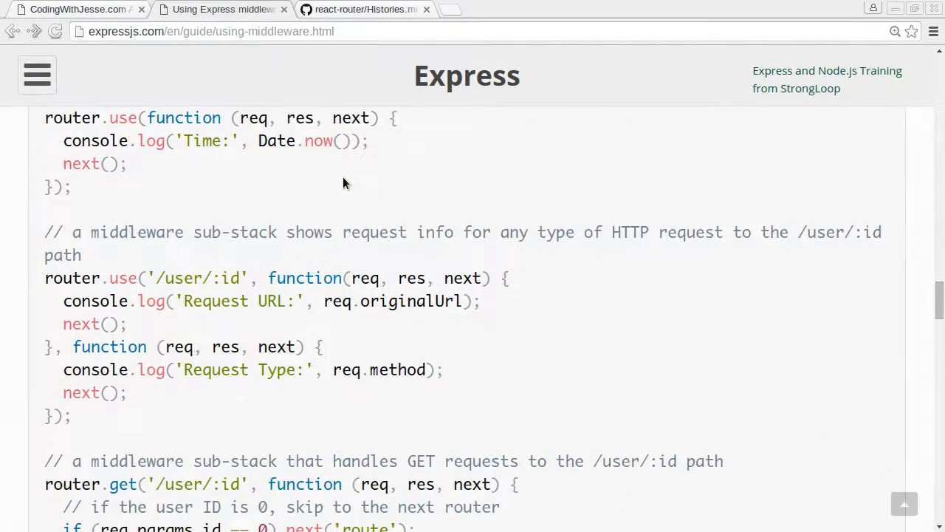
pyautogui.scroll(-3)
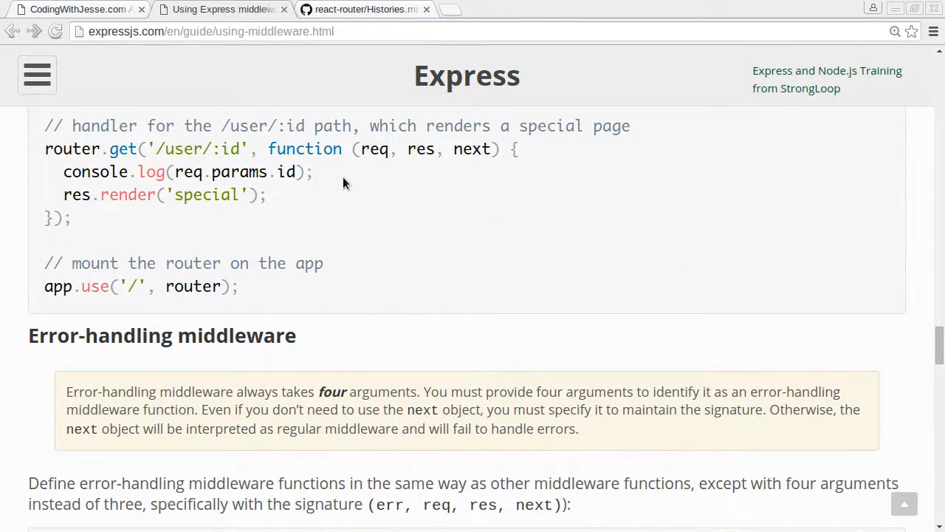
pyautogui.scroll(3)
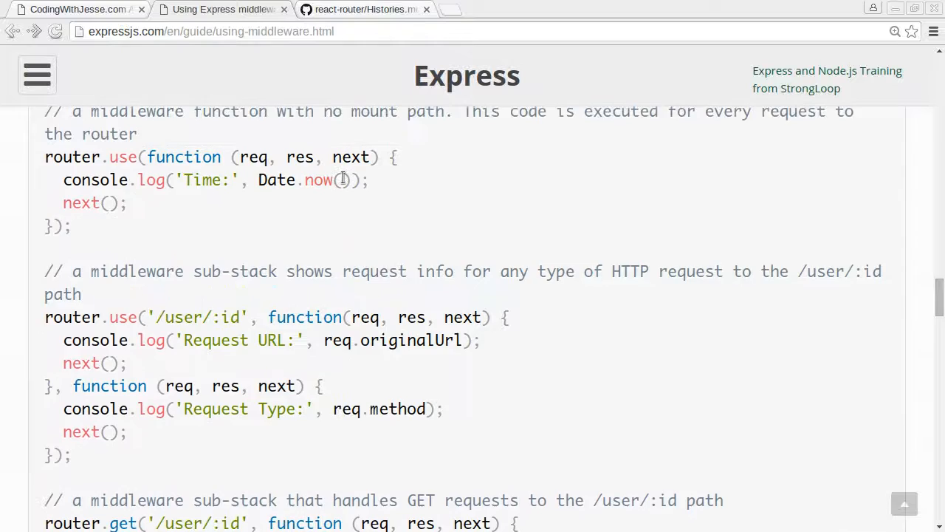
pyautogui.scroll(3)
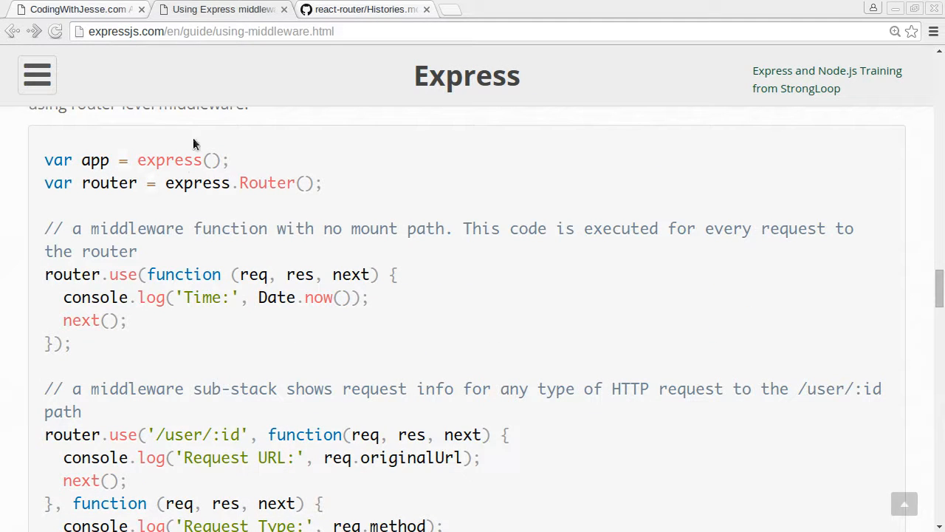
pyautogui.scroll(-3)
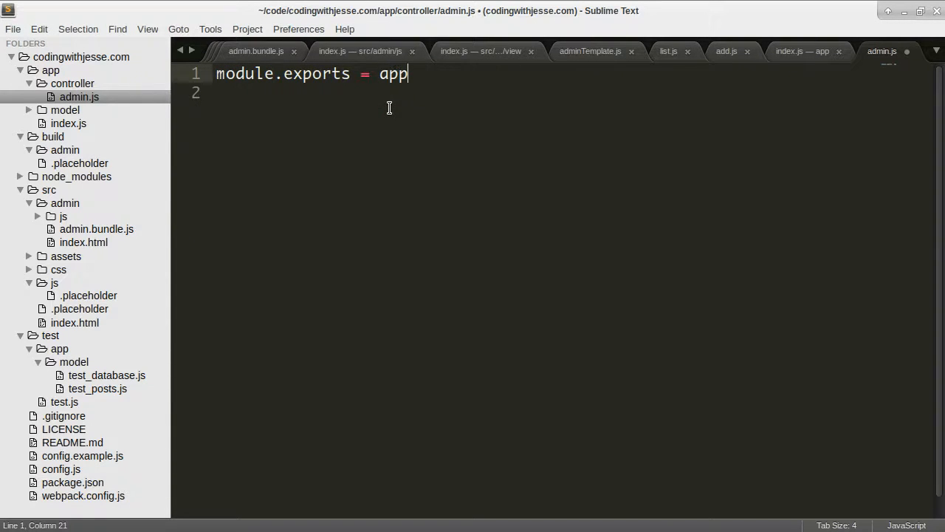
# Step: Give admin.js its own Express app with the /admin/* route, ending with module.exports = app;, and save
pyautogui.write('var app = express();')
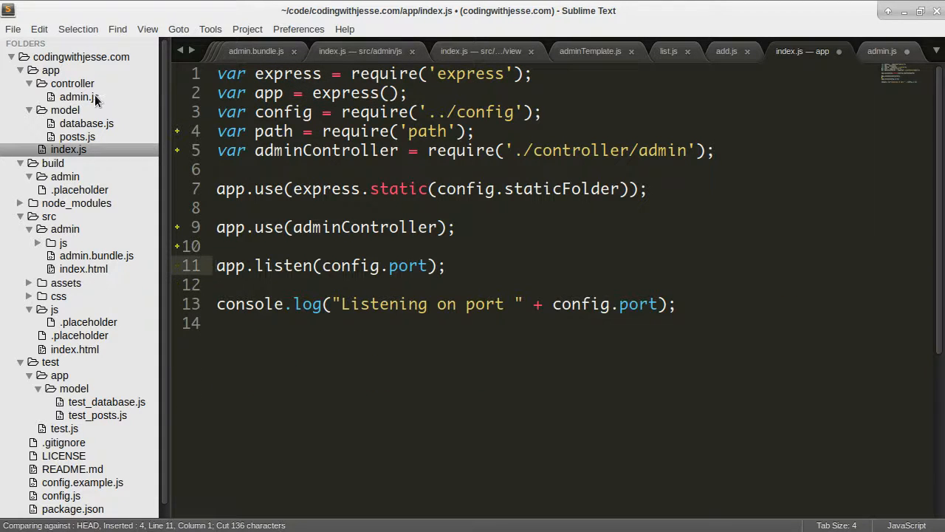
pyautogui.click(79, 97)
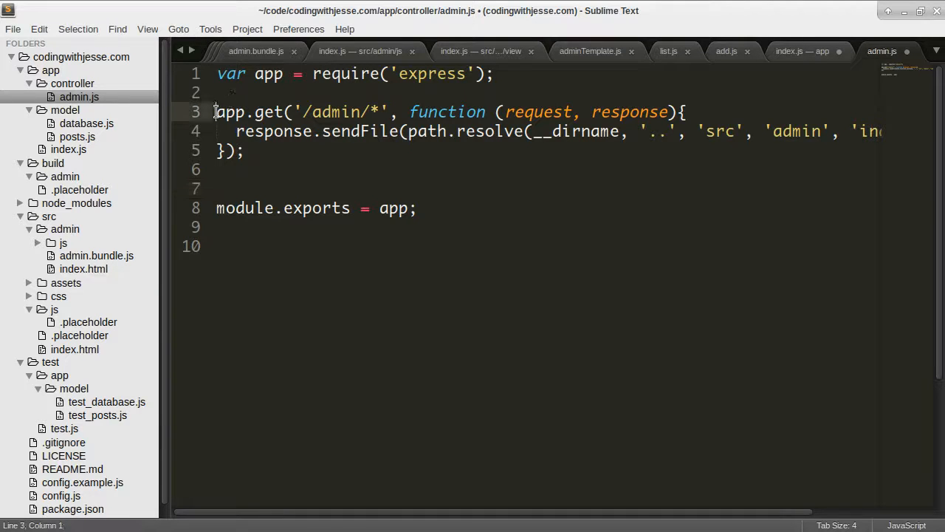
pyautogui.write('module.exports =')
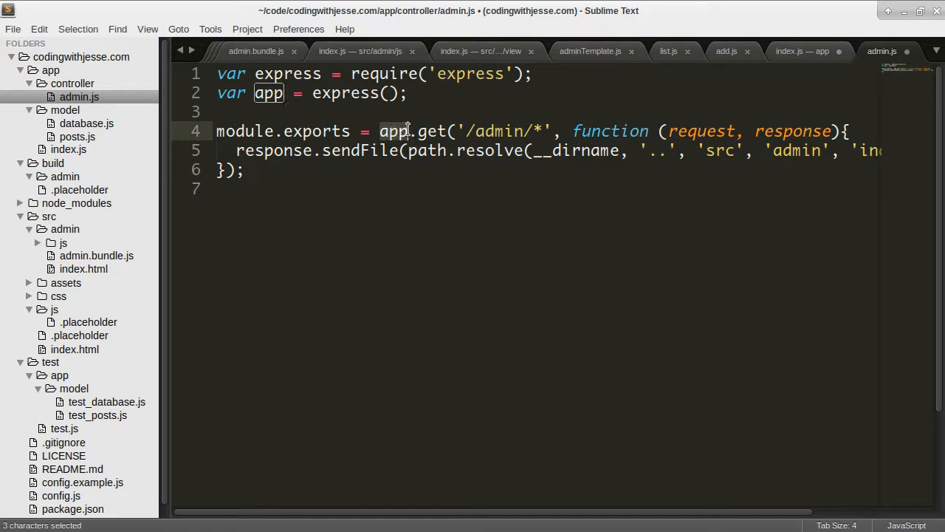
pyautogui.click(394, 130)
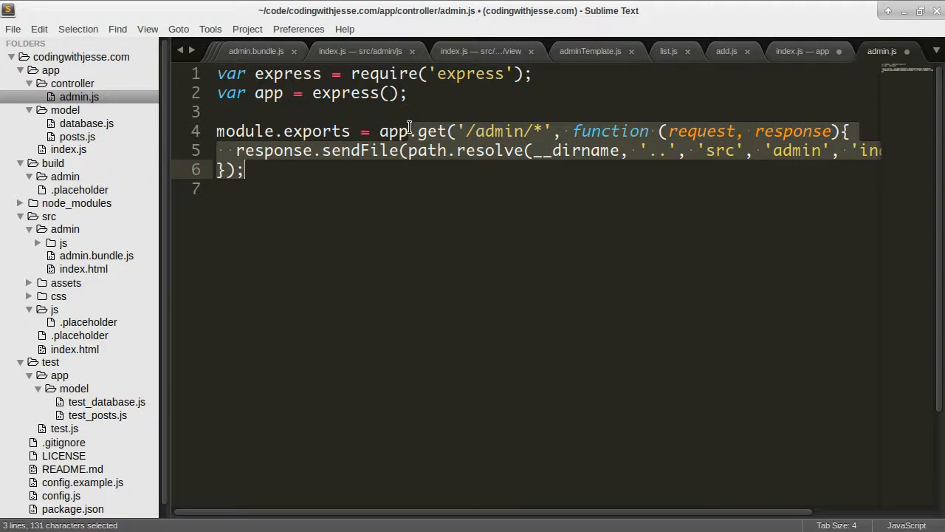
pyautogui.click(375, 132)
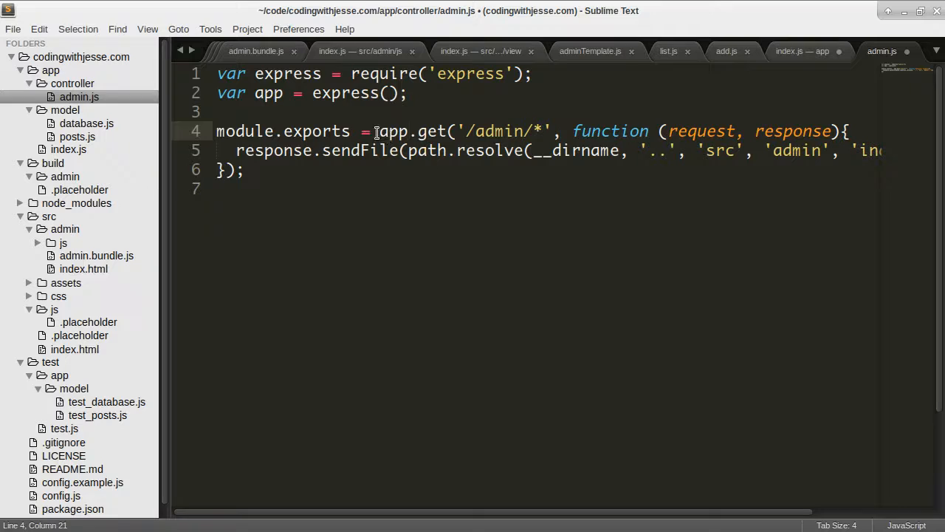
pyautogui.press('ctrl+x')
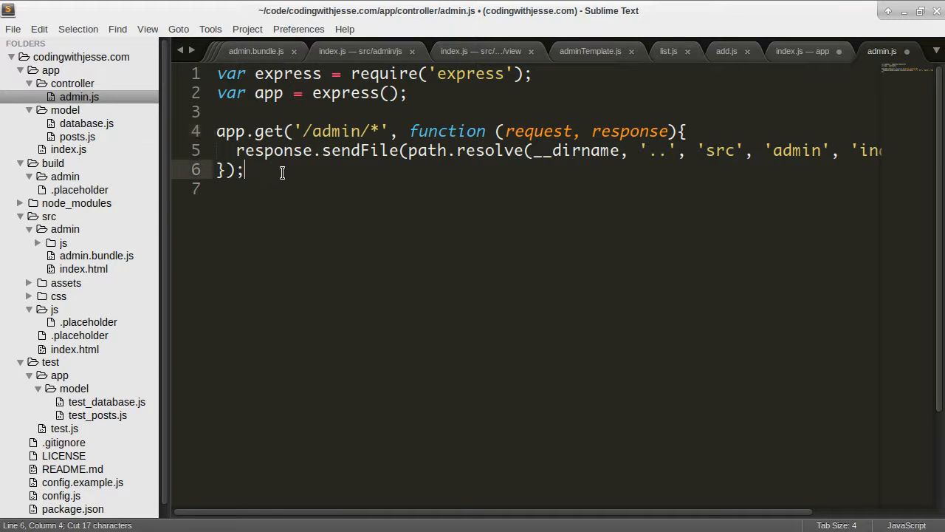
pyautogui.write('module.exports = app;')
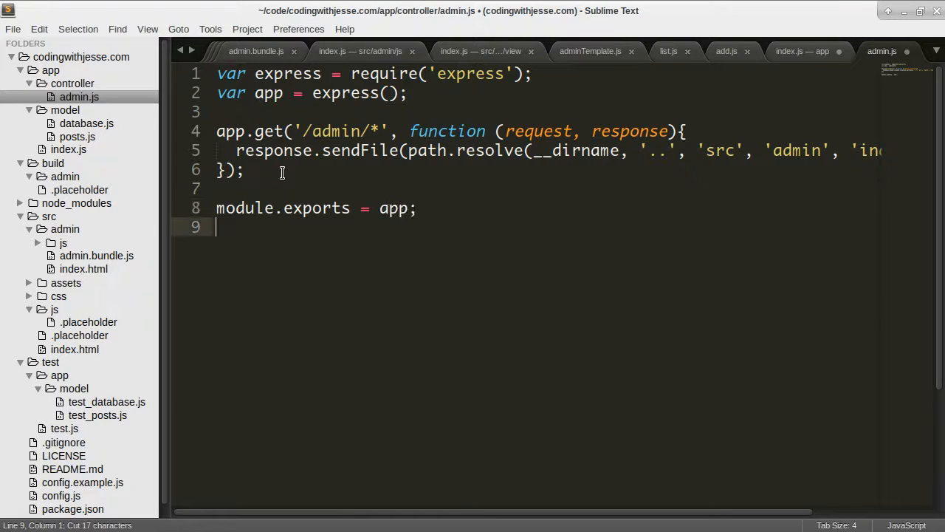
pyautogui.press('ctrl+s')
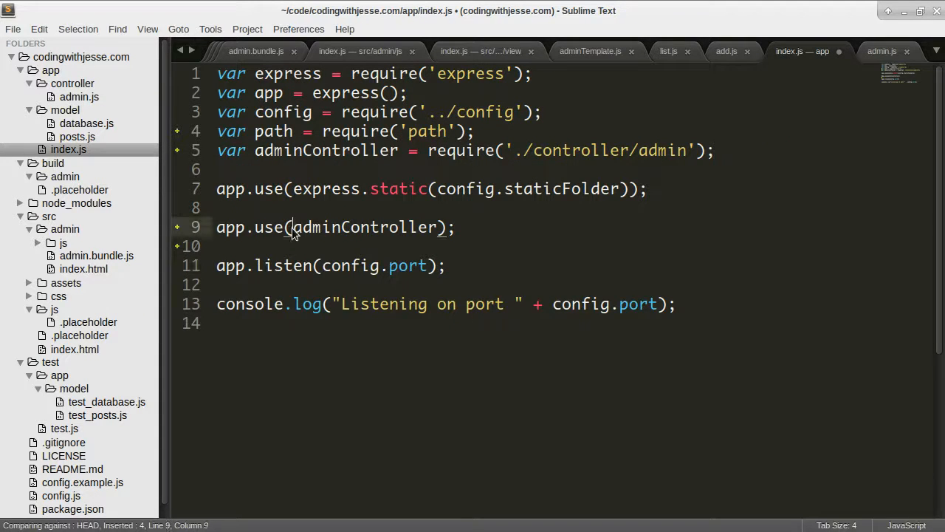
# Step: Mount the admin controller at '/admin' in index.js's app.use call
pyautogui.write("'/admin'")
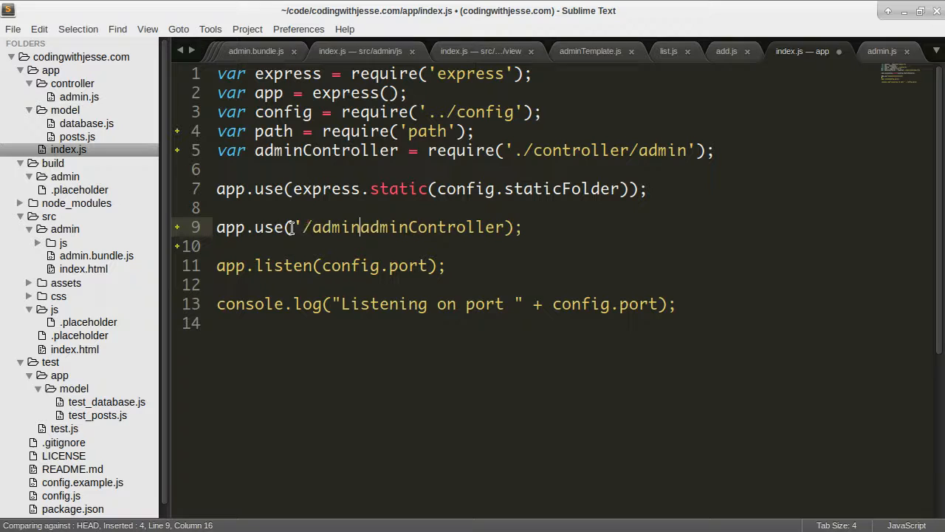
pyautogui.write(',')
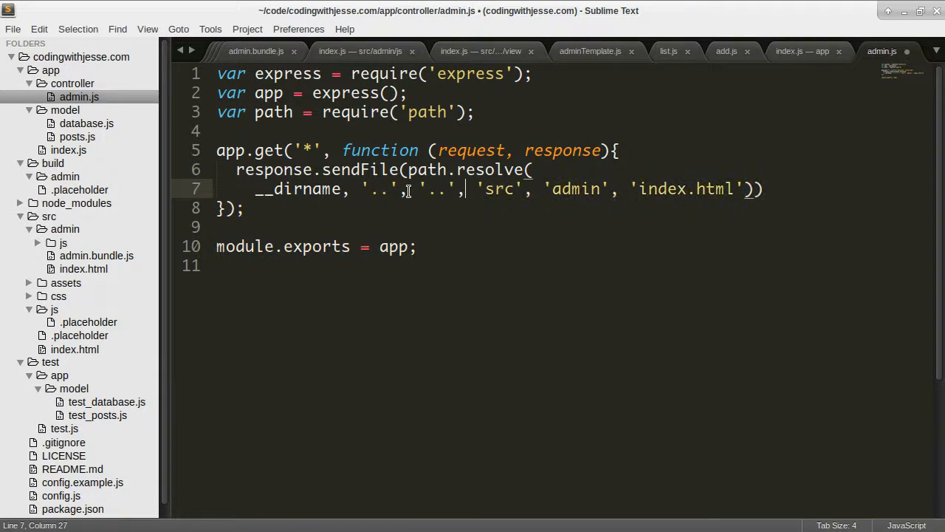
# Step: Put sendFile's closing parentheses on their own line, save admin.js, and return to index.js
pyautogui.press('enter')
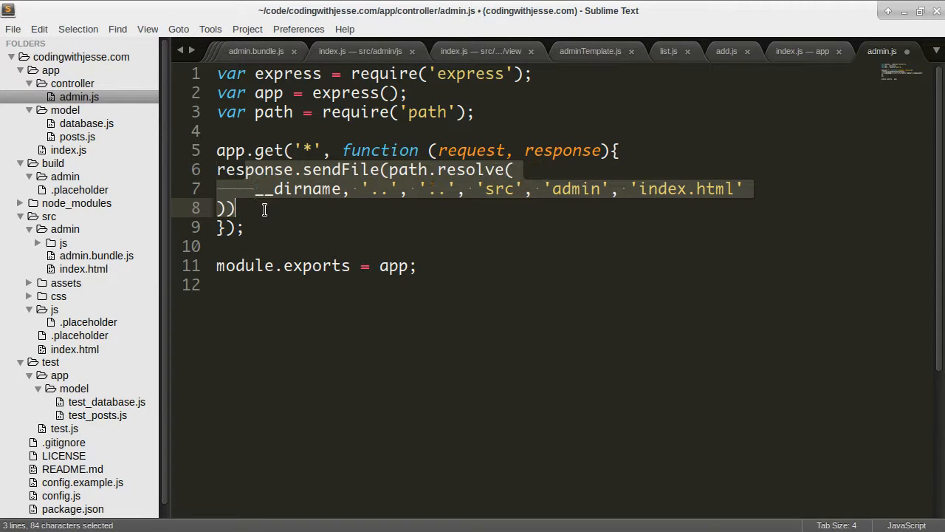
pyautogui.press('ctrl+s')
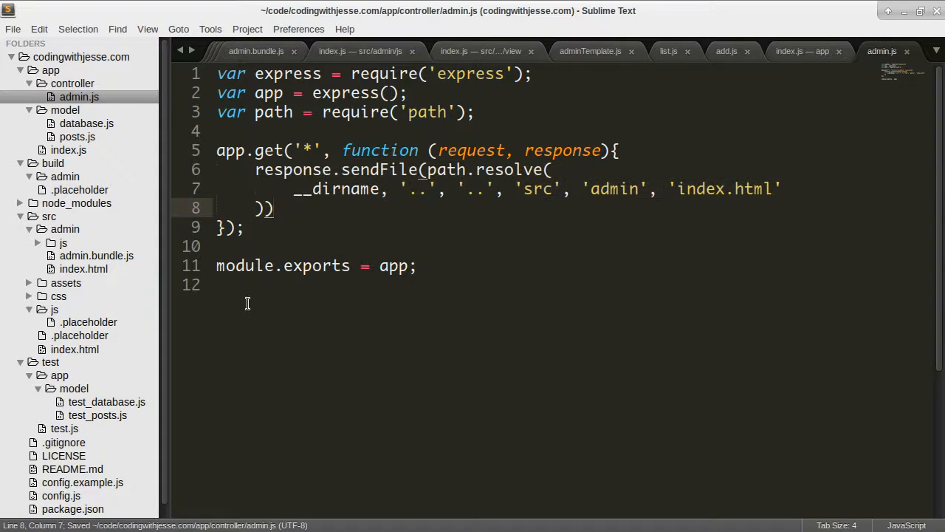
pyautogui.click(68, 150)
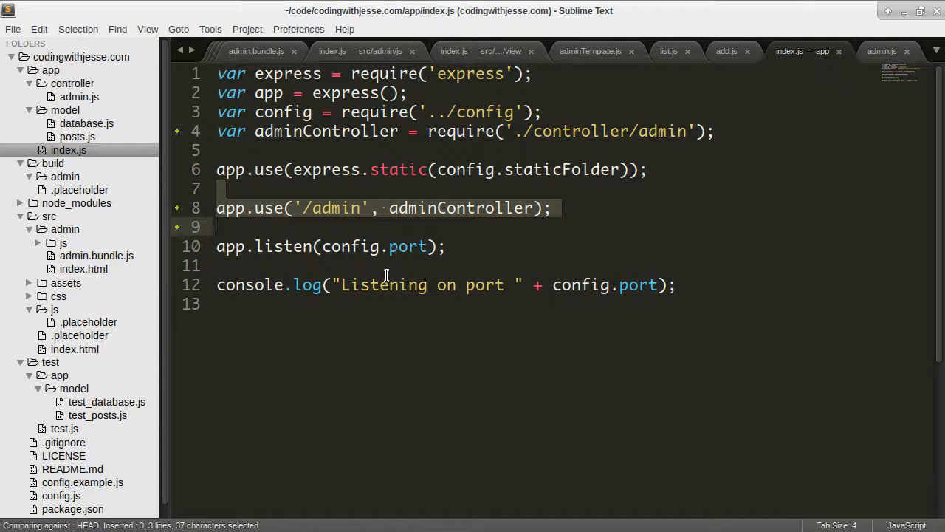
pyautogui.moveTo(78, 103)
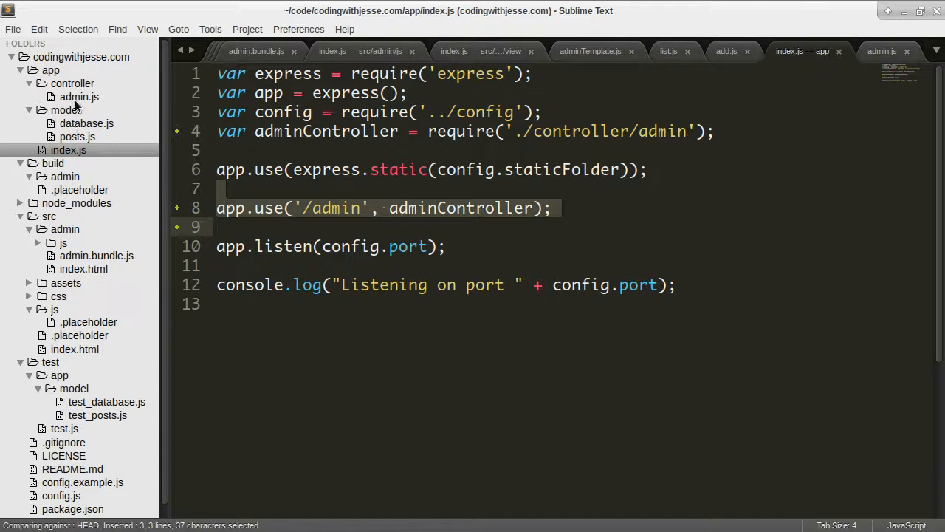